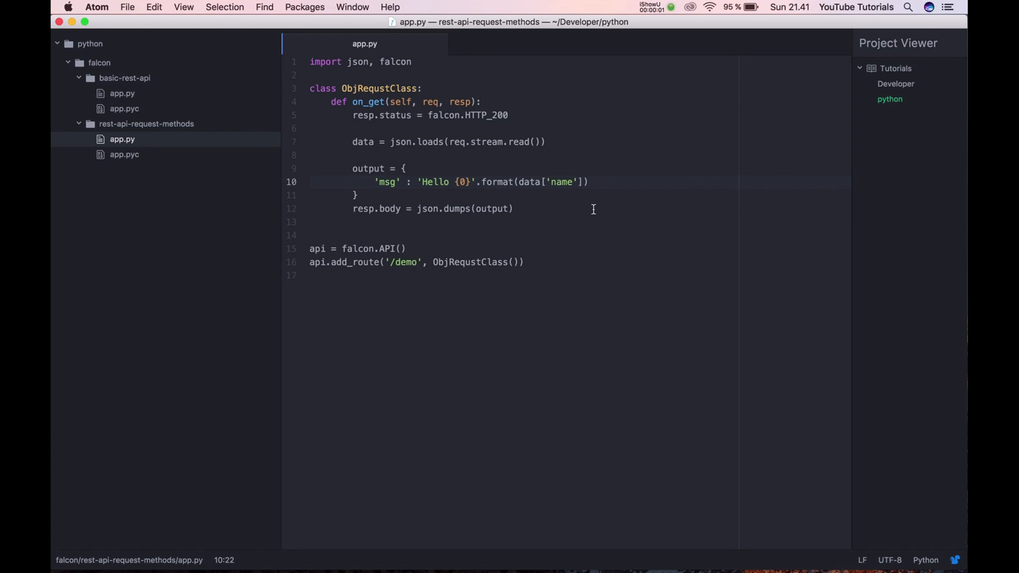
Step: Review app.py's on_get handler and ready the gunicorn app:api command in the terminal
click(422, 182)
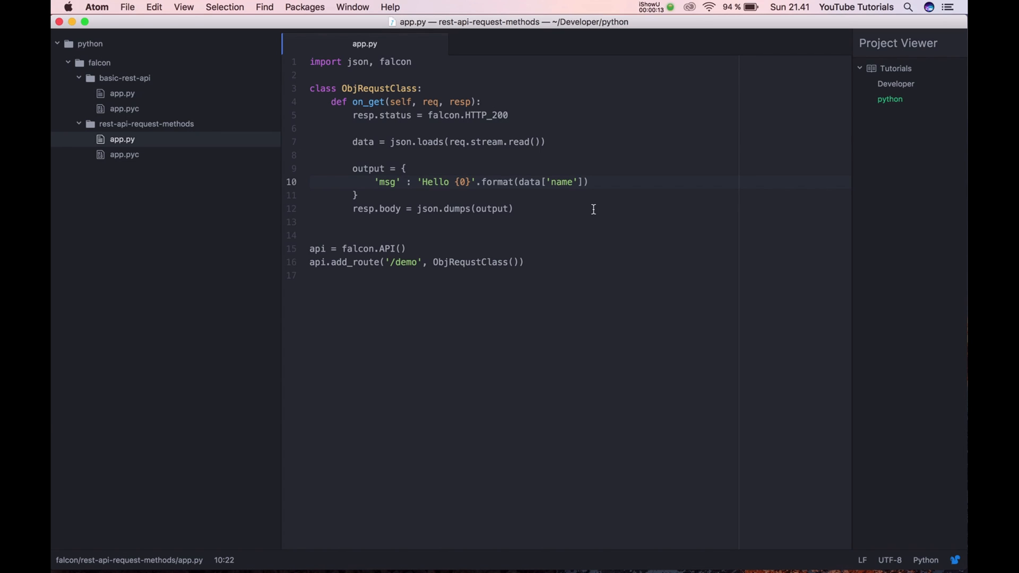
click(423, 182)
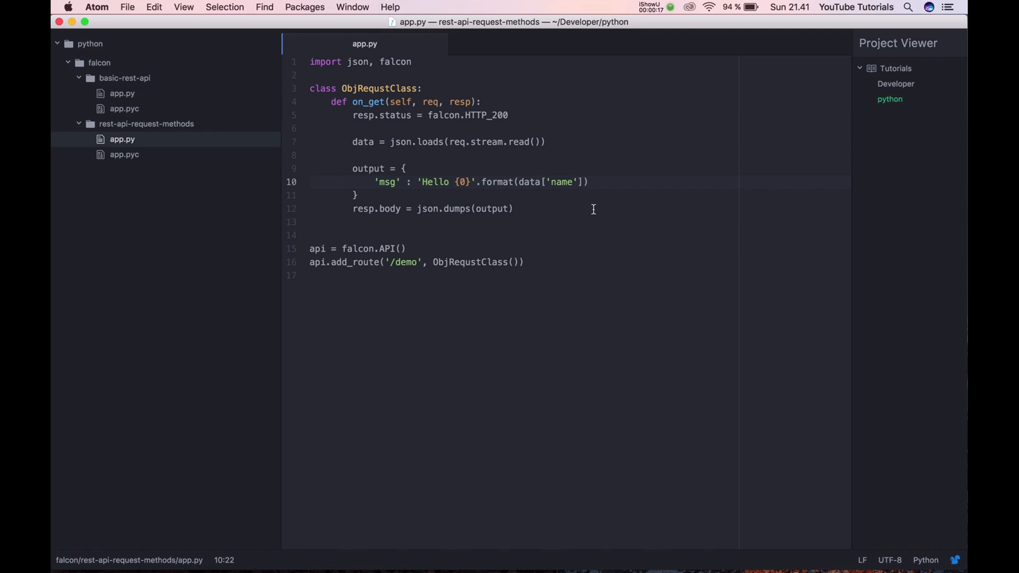
click(422, 182)
text(gunicorn app:api)
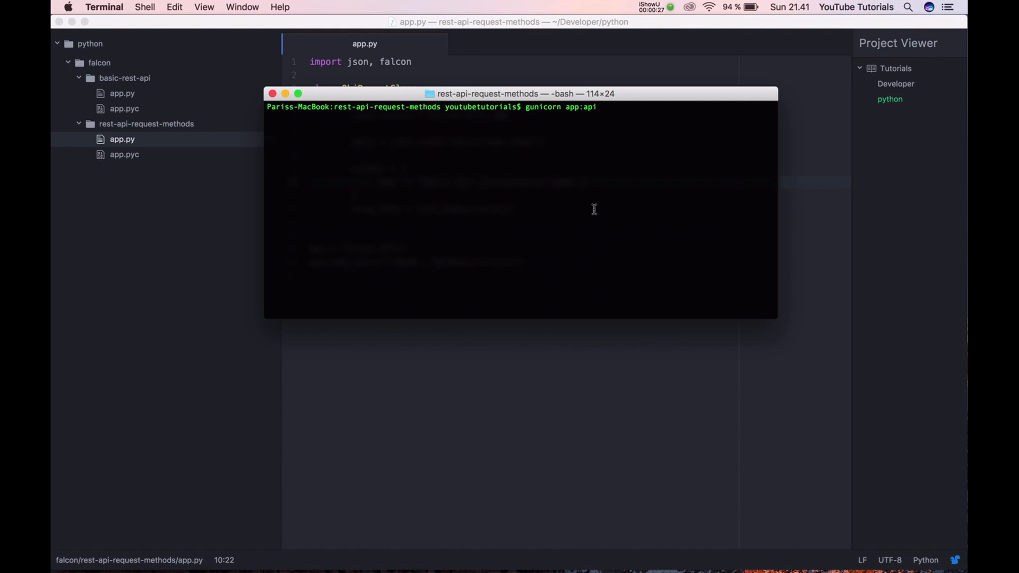
Step: Start gunicorn and send the /demo GET request with name Paris
key(enter)
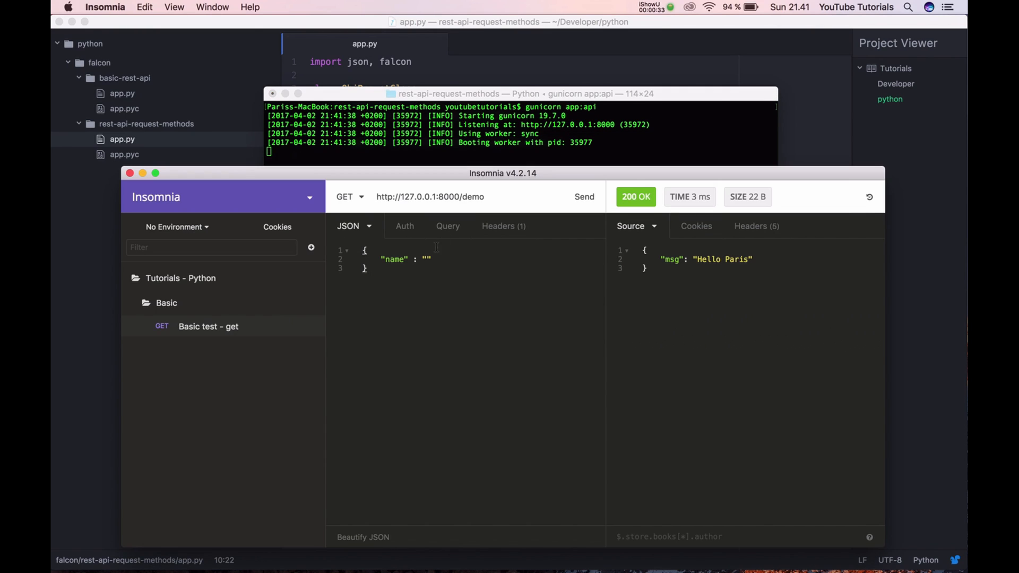
text(Pa)
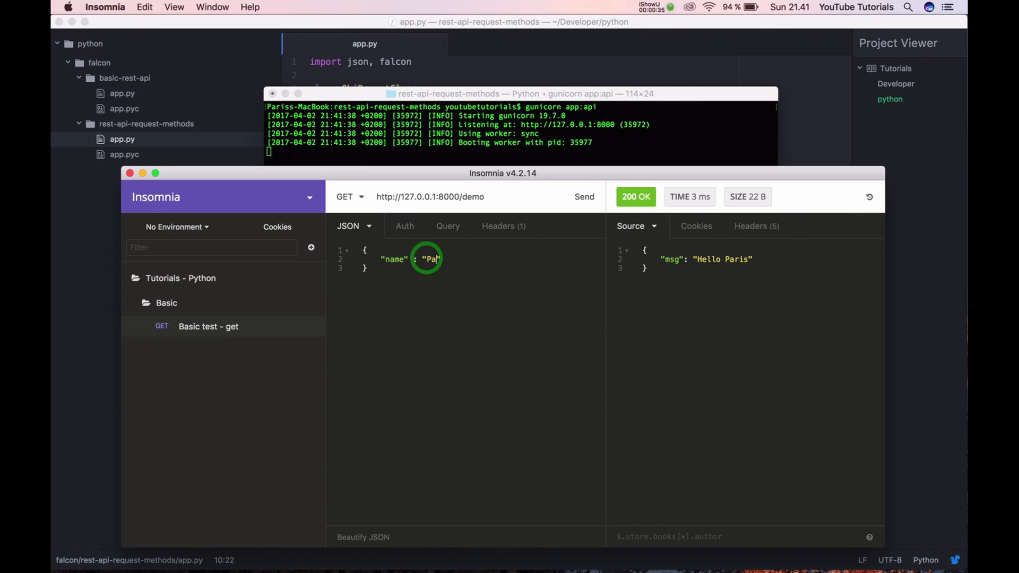
click(583, 197)
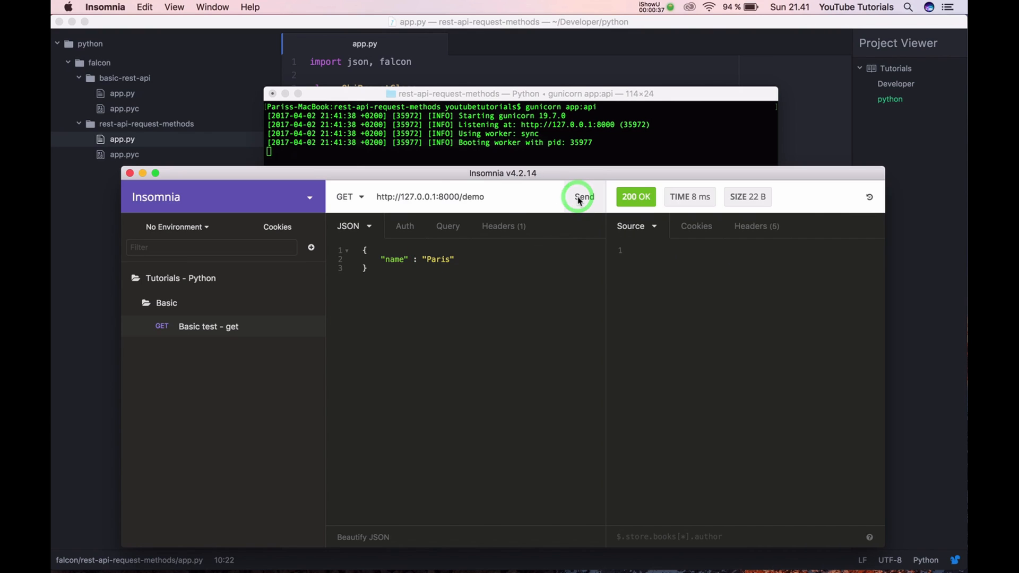
Step: Replace the name Paris with Eggs in the request body and resend
click(584, 197)
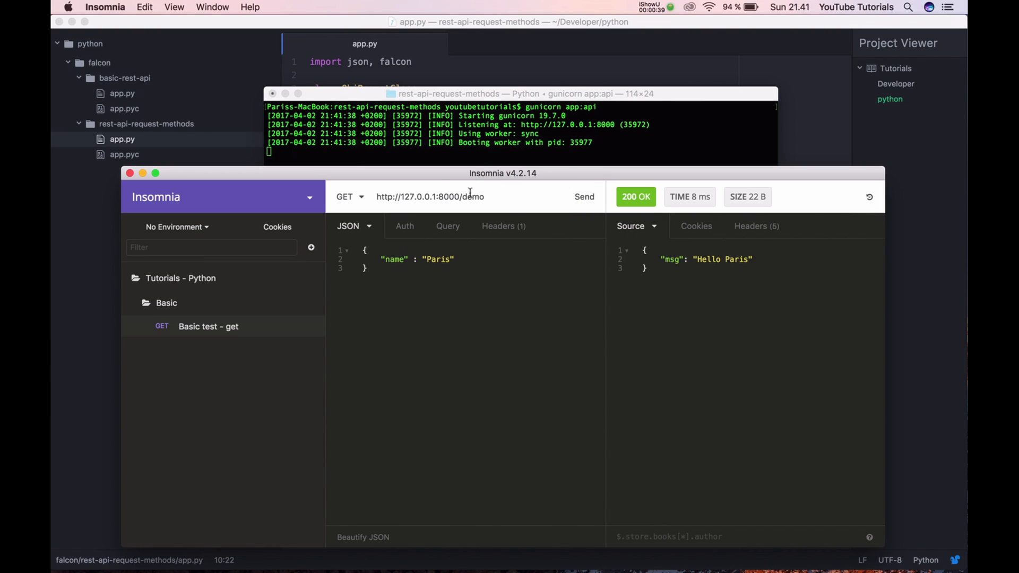
double_click(437, 259)
text(Egg)
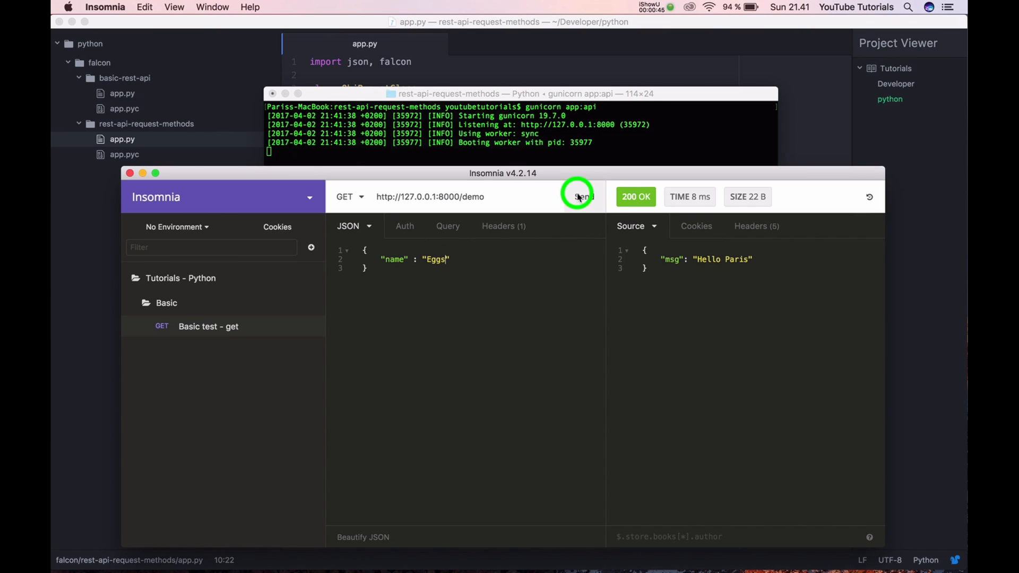
click(583, 196)
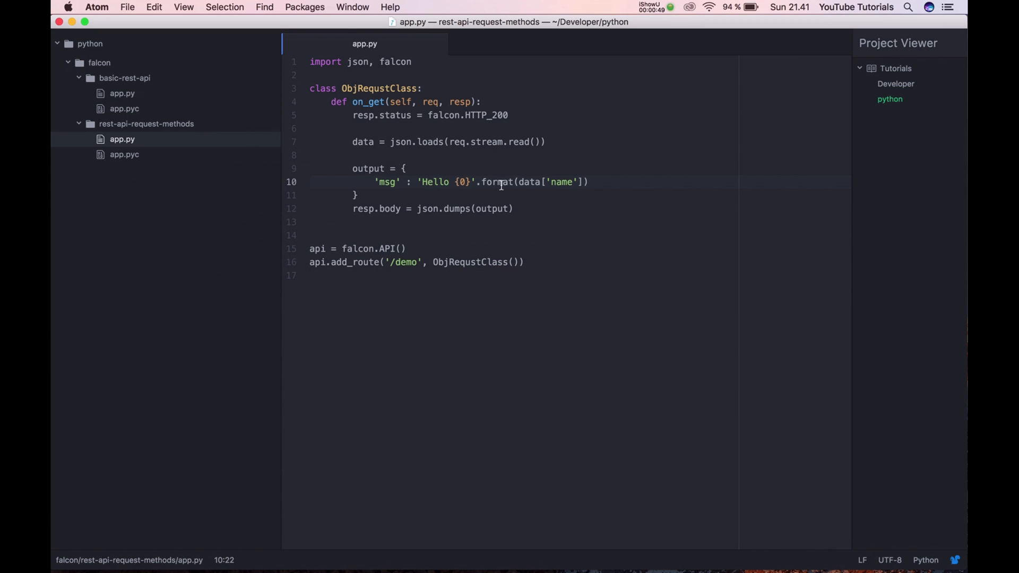
Step: Highlight the on_get handler name in app.py
double_click(370, 102)
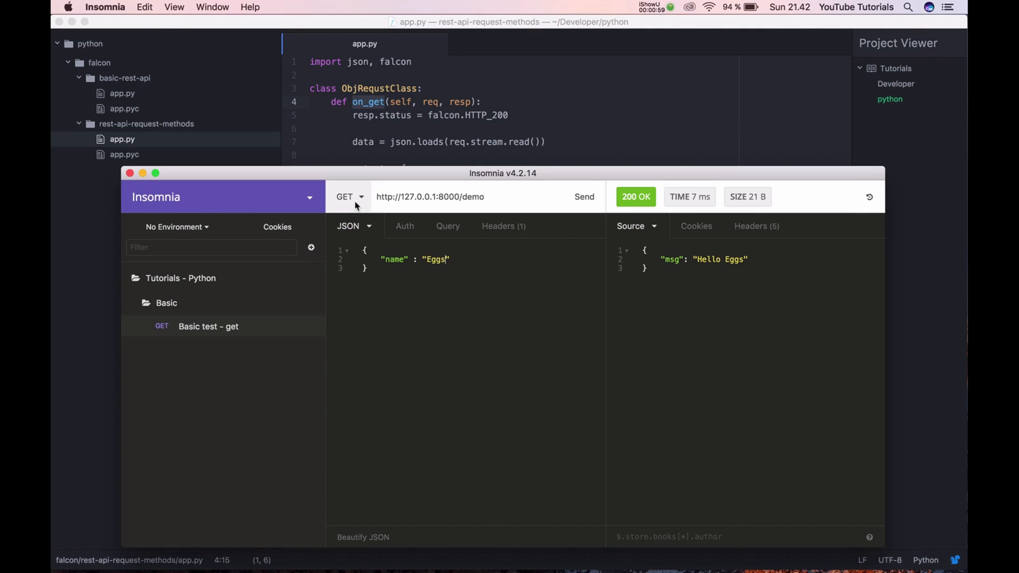
Step: Inspect the GET method and JSON body in Insomnia before returning to Atom
click(354, 251)
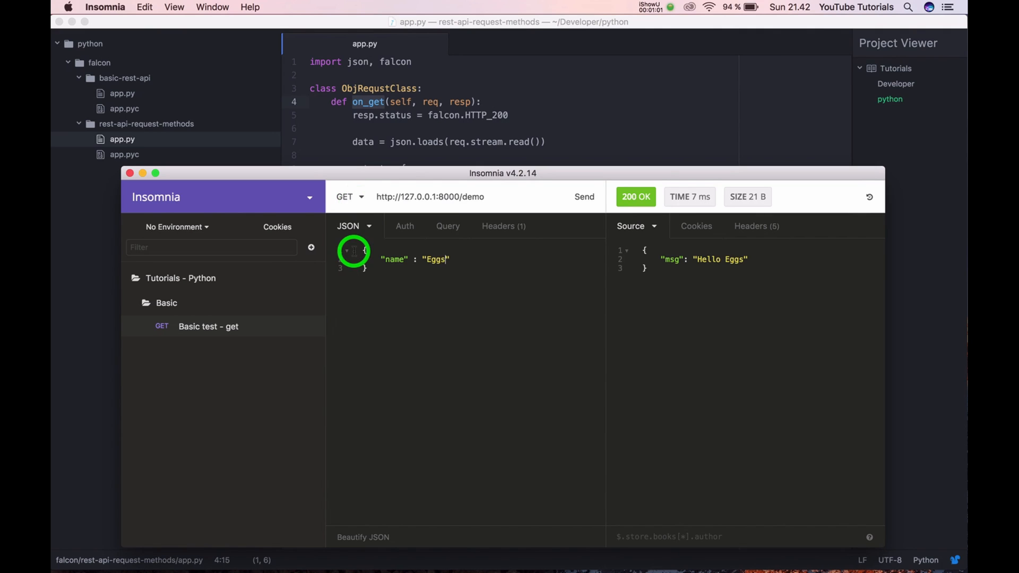
click(584, 196)
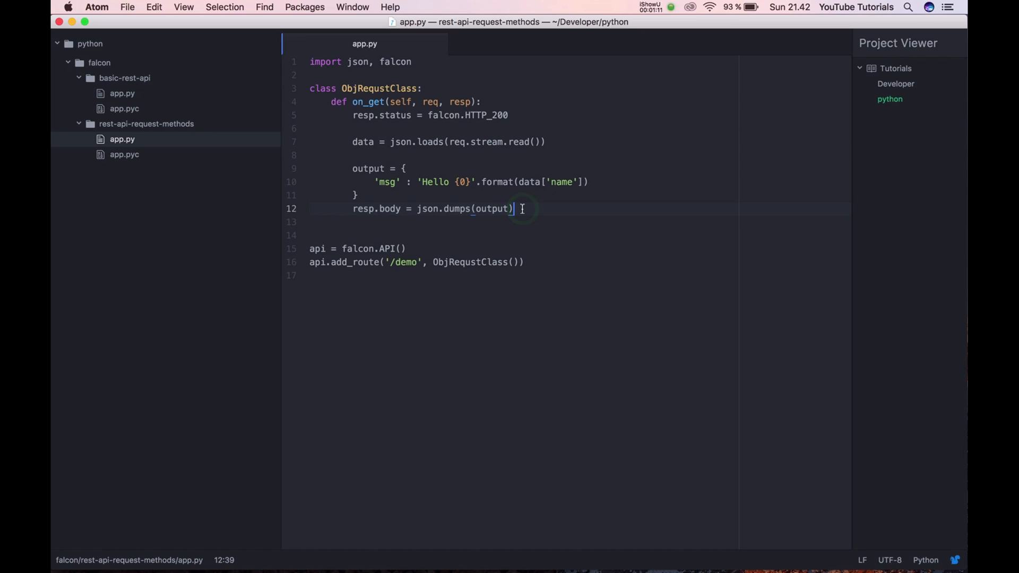
Step: Add def on_post(self, req, resp): on a new line below on_get
key(enter)
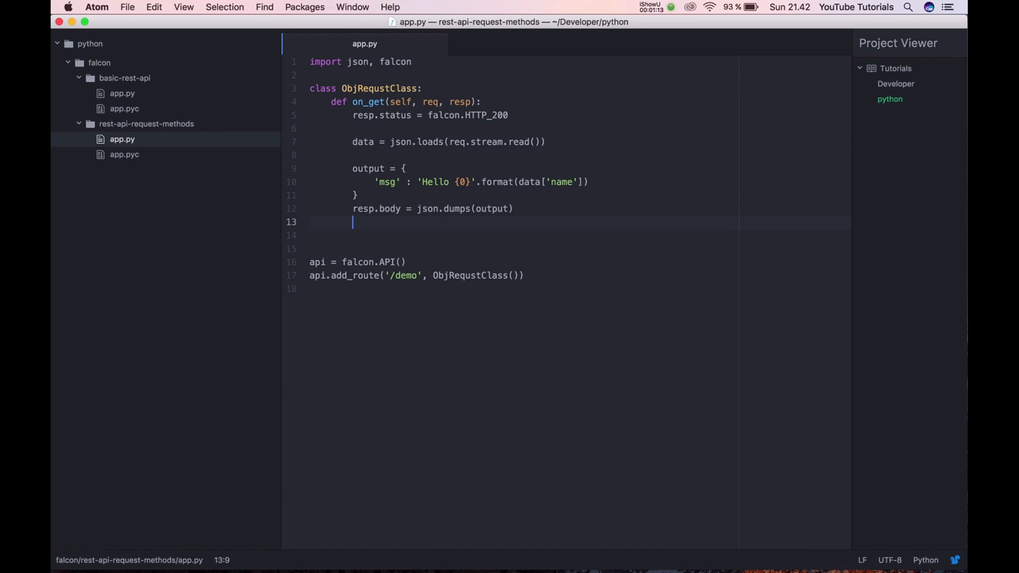
text(def)
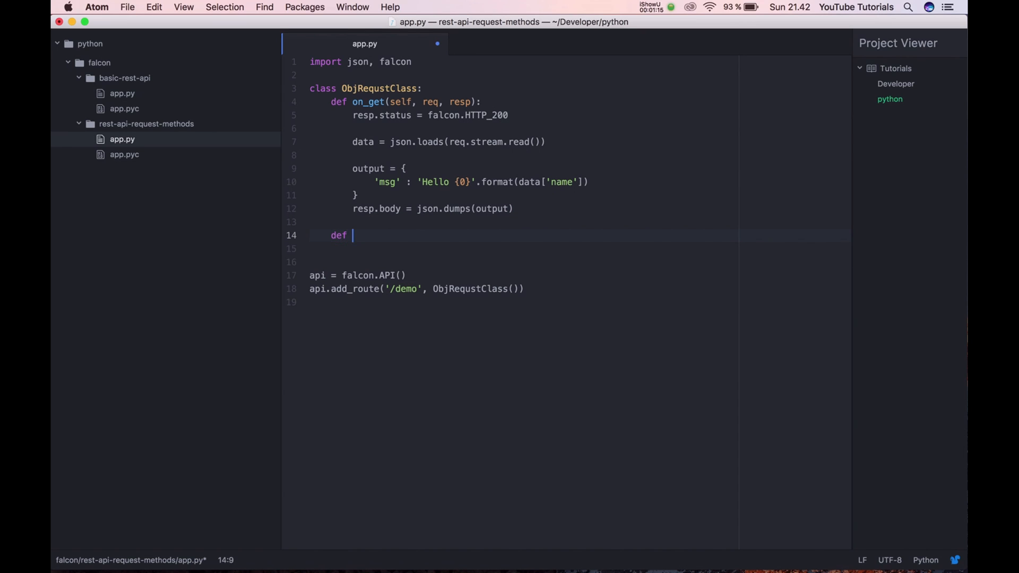
text(on_post())
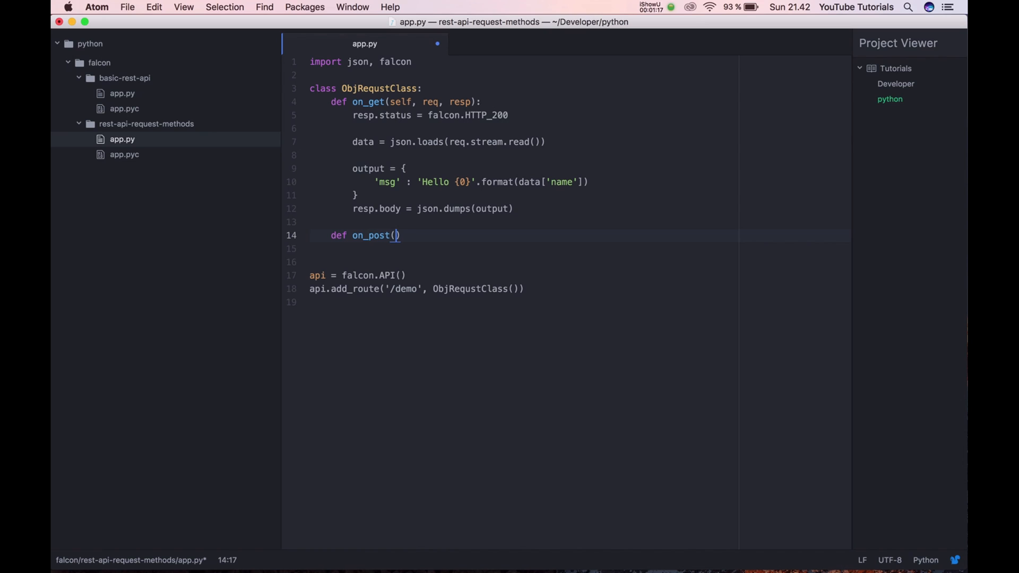
text(se)
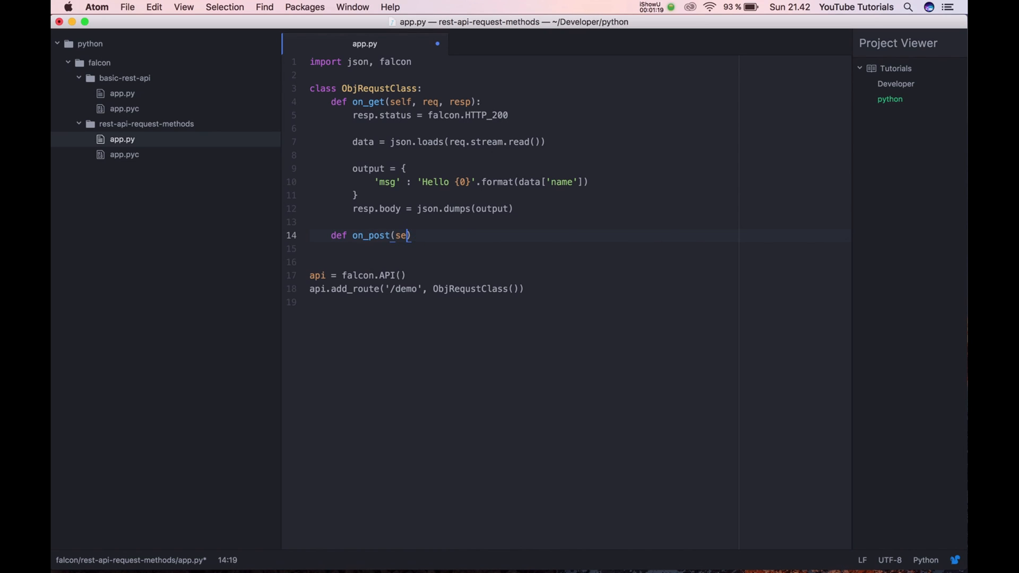
text(lf, req,)
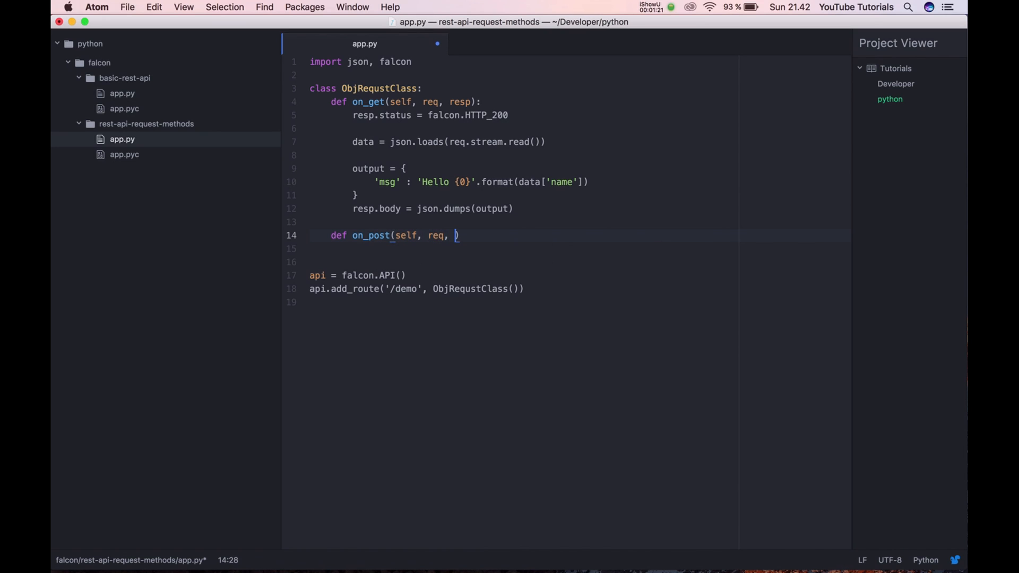
text(resp):)
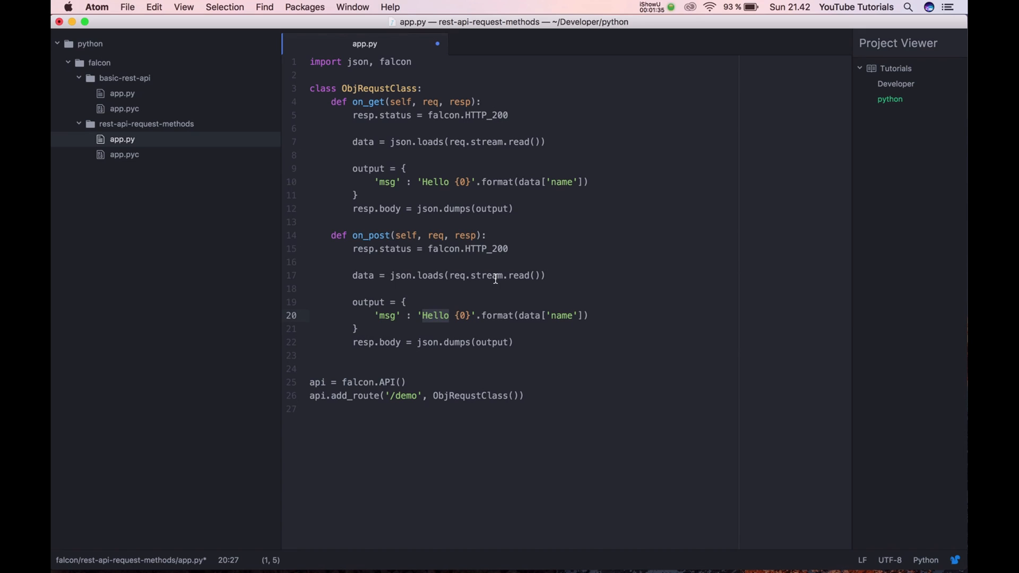
Step: Rewrite the on_post message as 'x: {0} + y: {1} is equel to {3}' using data['x'], data['y']
text(x:)
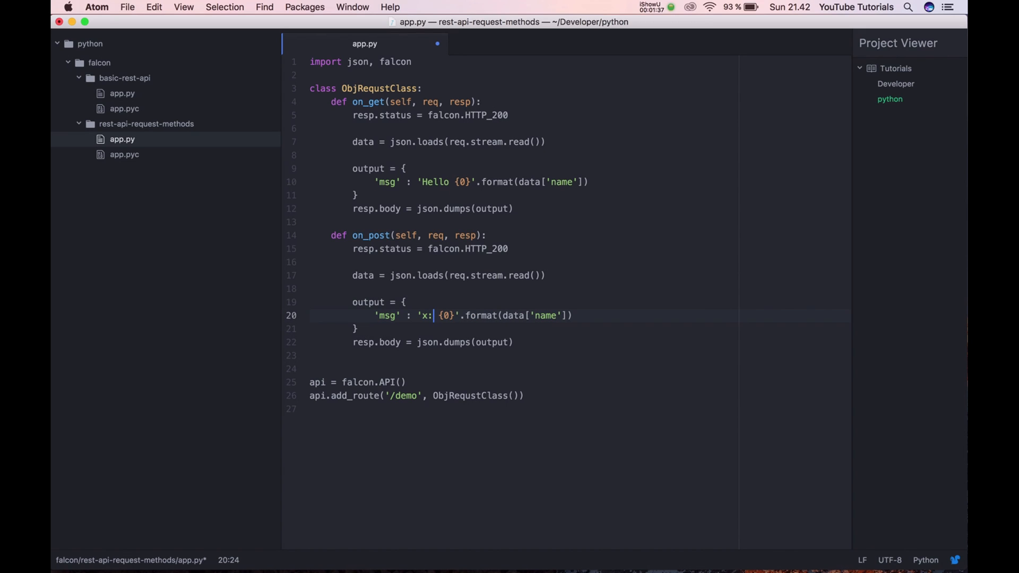
text(" ")
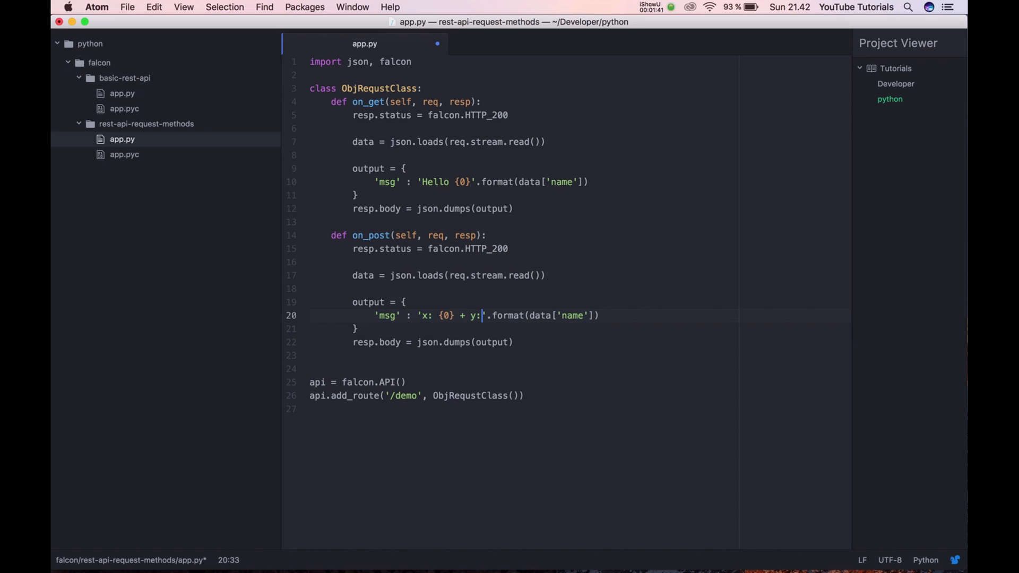
text(" ")
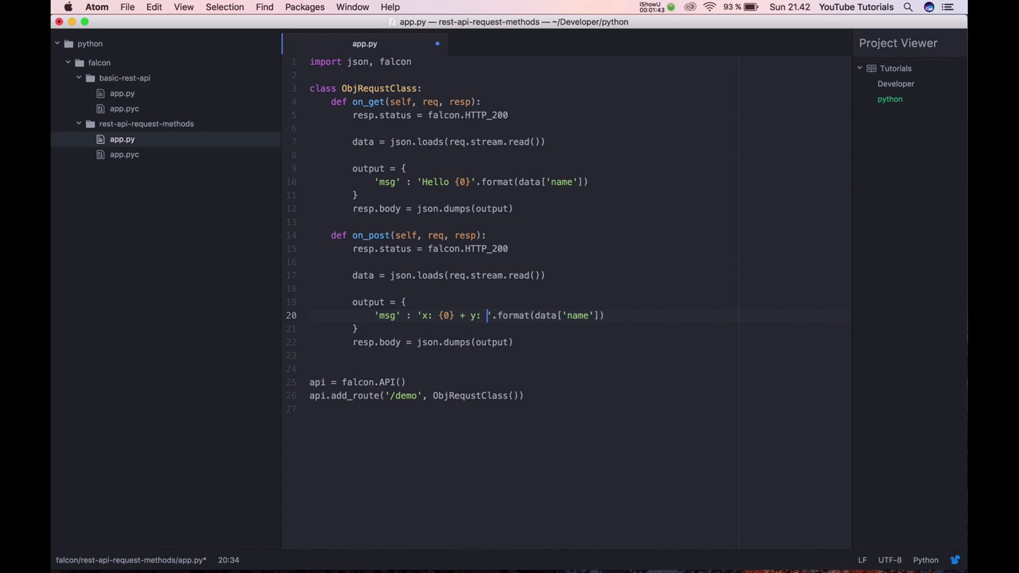
text({1} is)
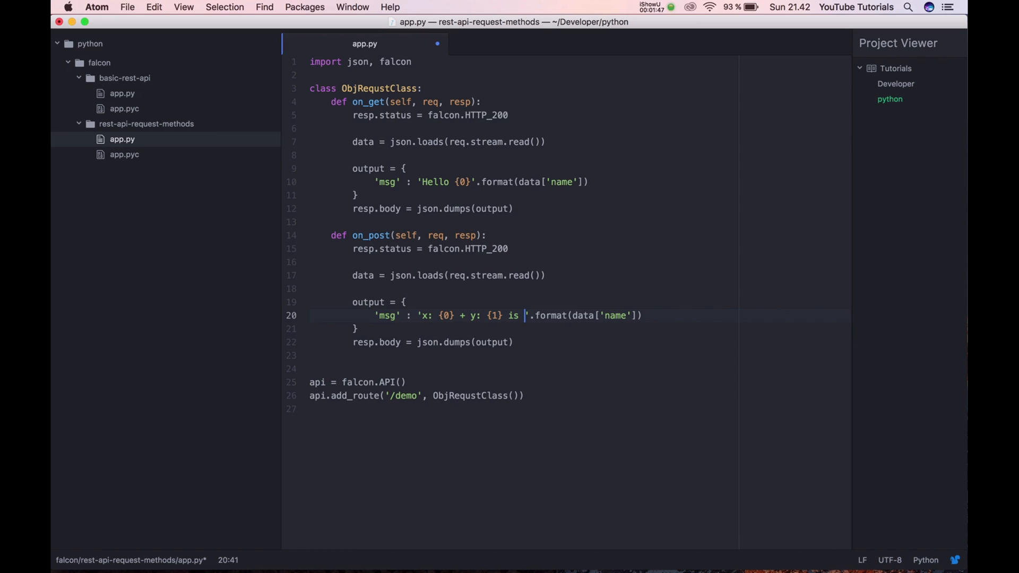
text(equel:)
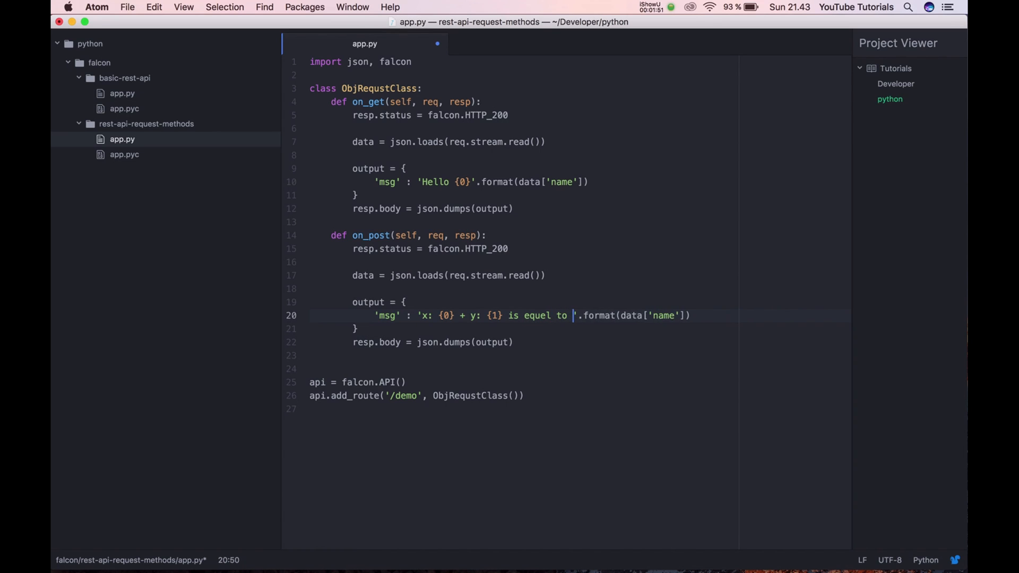
text({3})
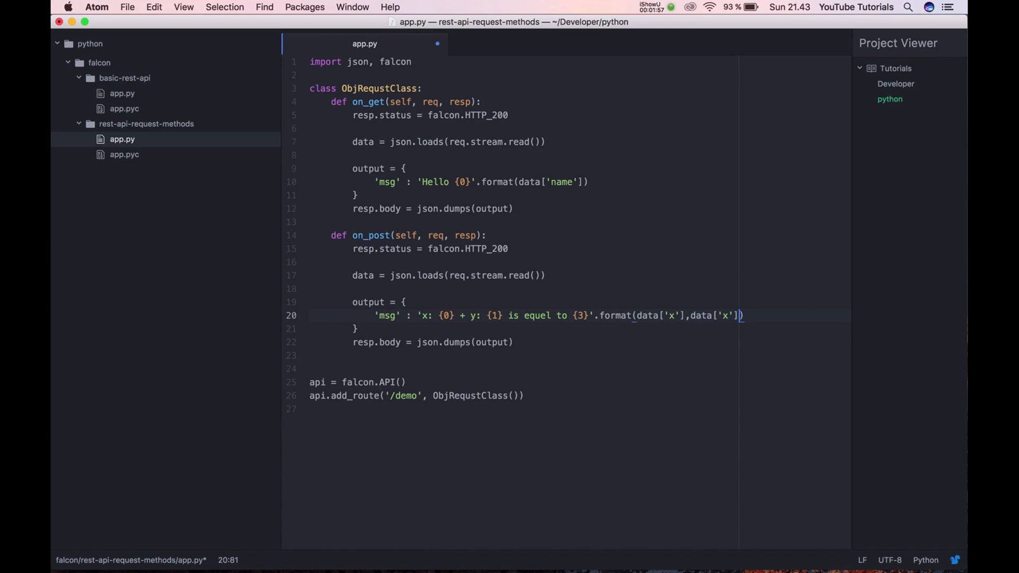
text(y)
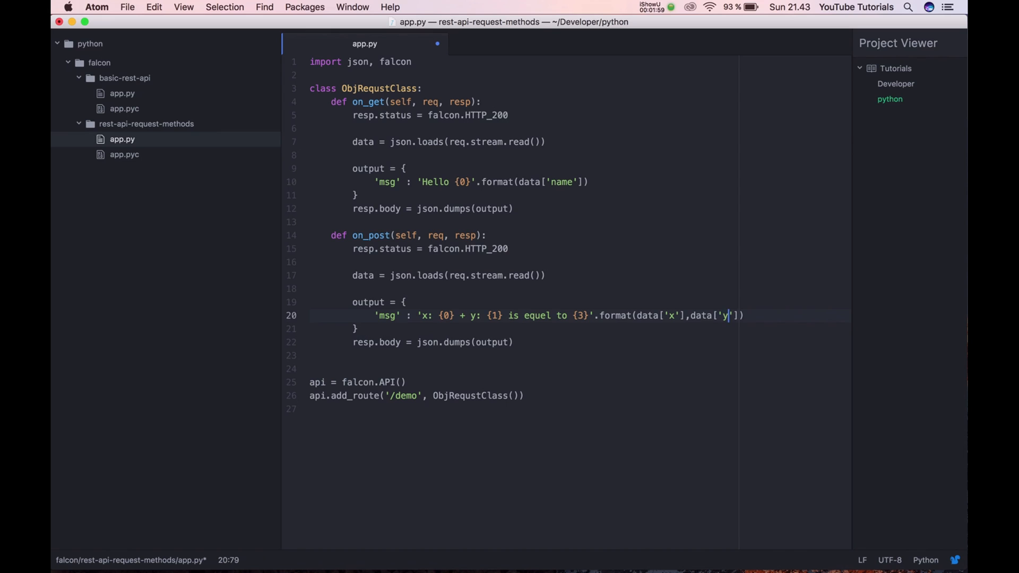
text(,)
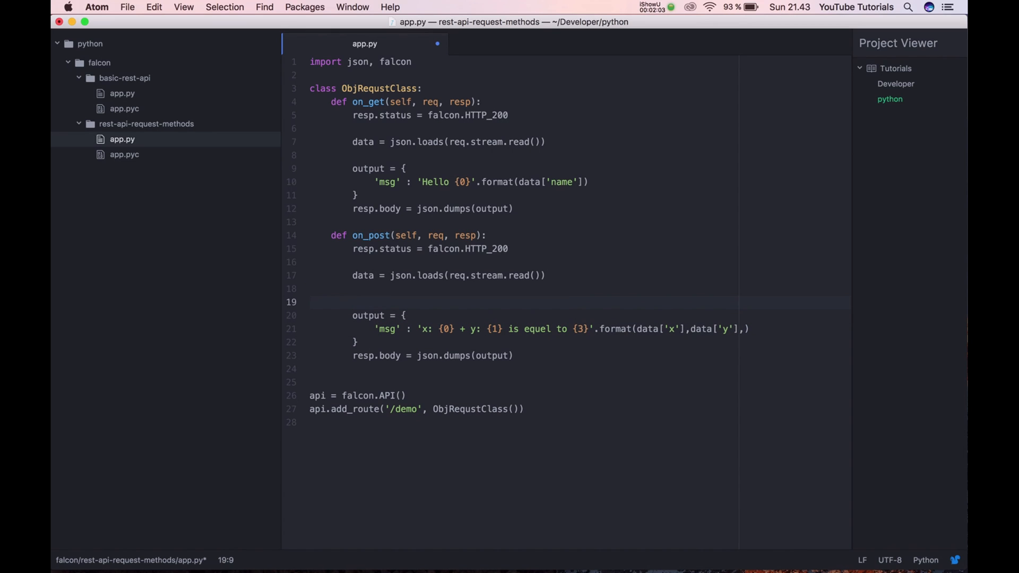
Step: Add the line equel = int(data['x']) + data['y'] to on_post
text(e)
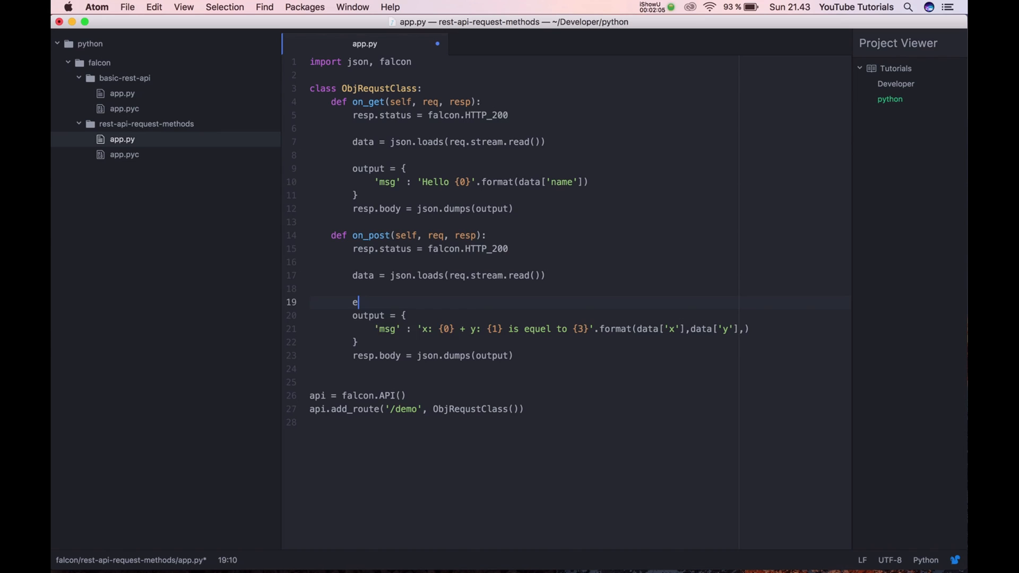
text(quel)
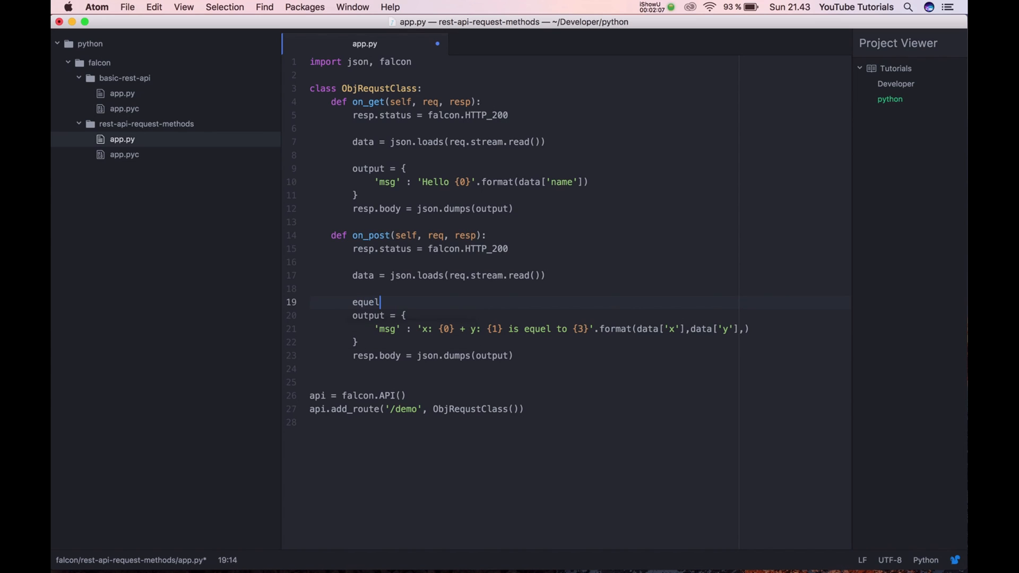
key(Backspace)
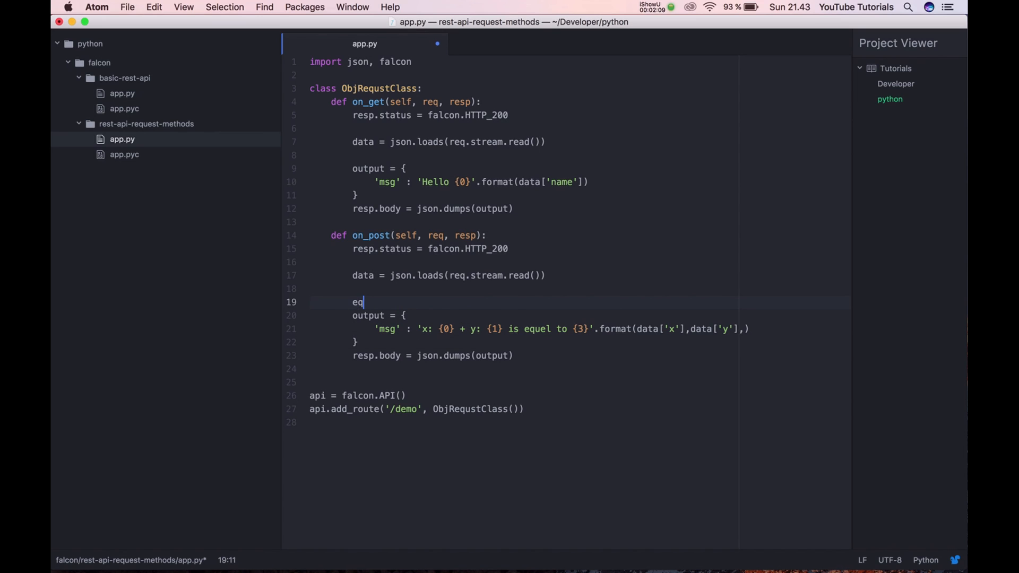
text(uel)
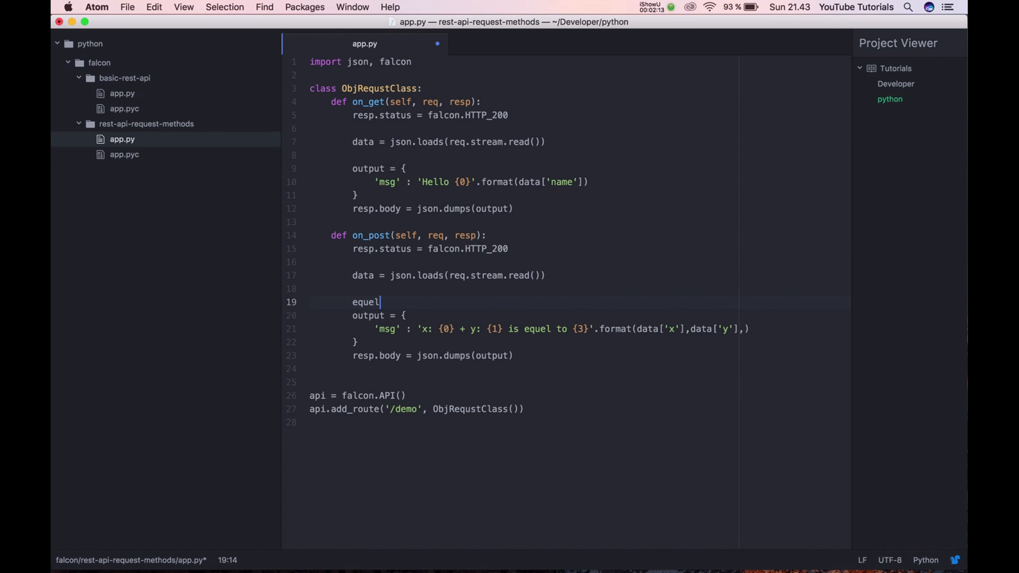
text(= data['x'])
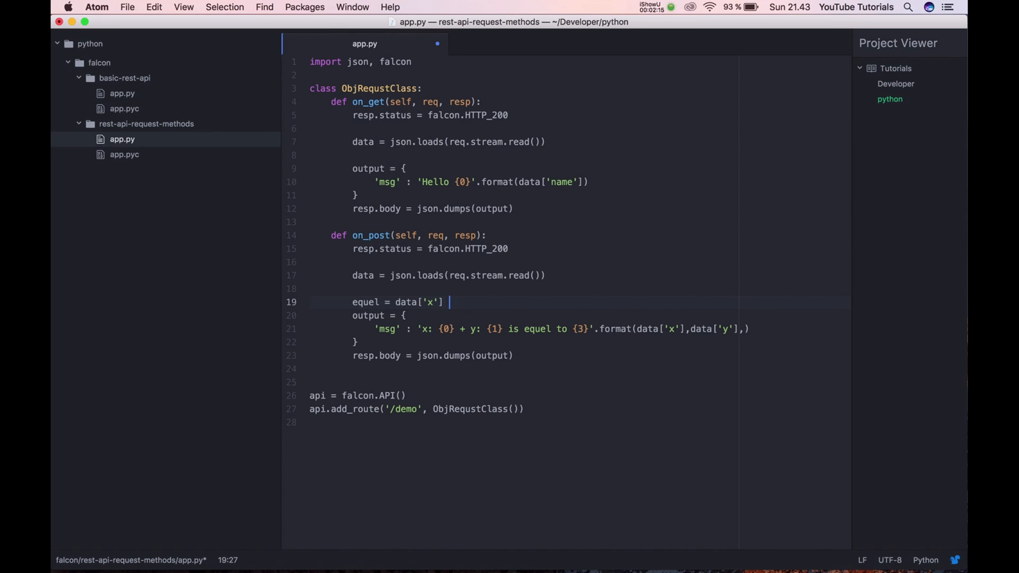
text(+ data['x'])
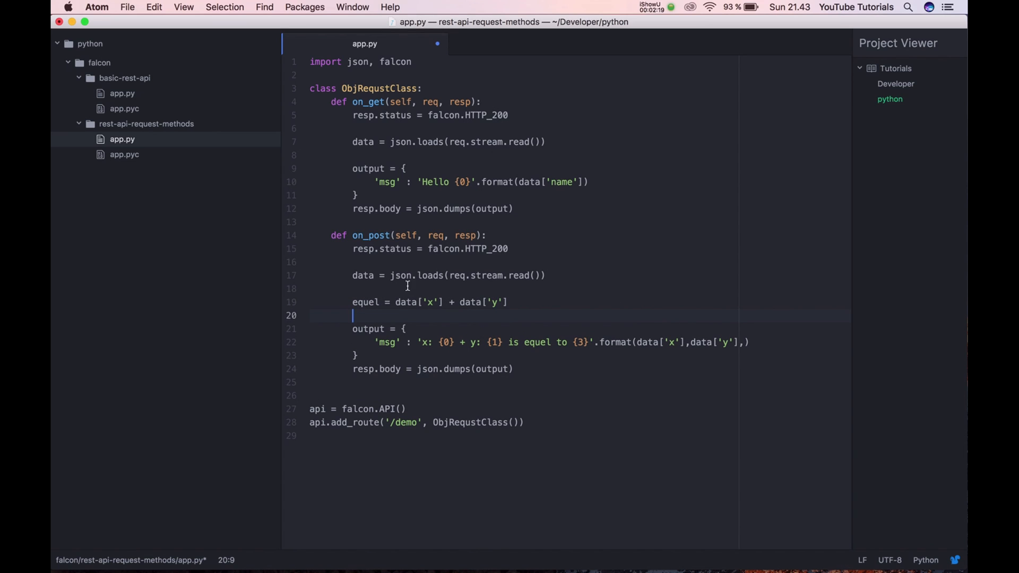
text(int()
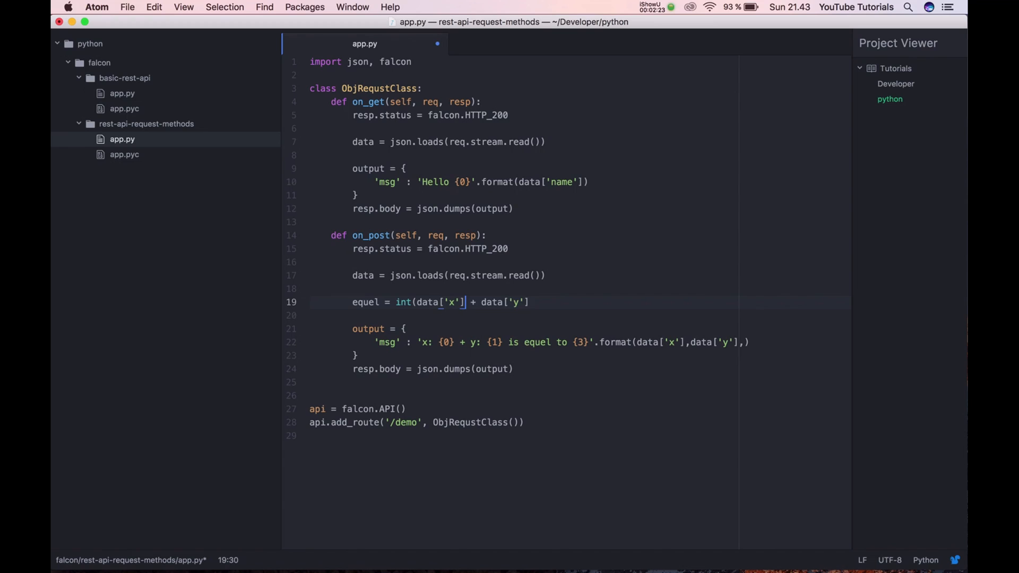
text())
click(532, 342)
text(equel)
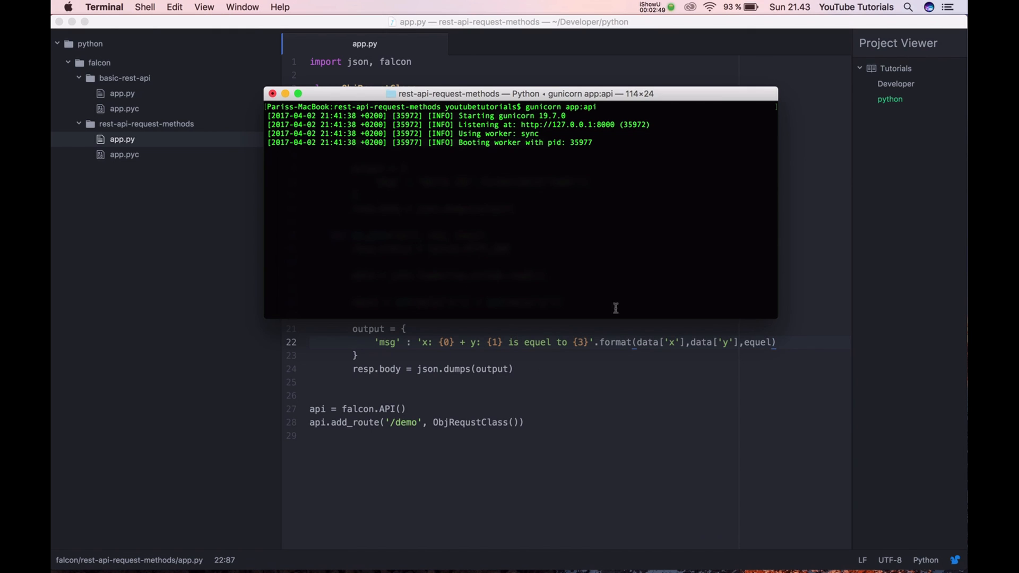
Step: Stop gunicorn and POST a JSON body with x 100 and y 200
key(ctrl+c)
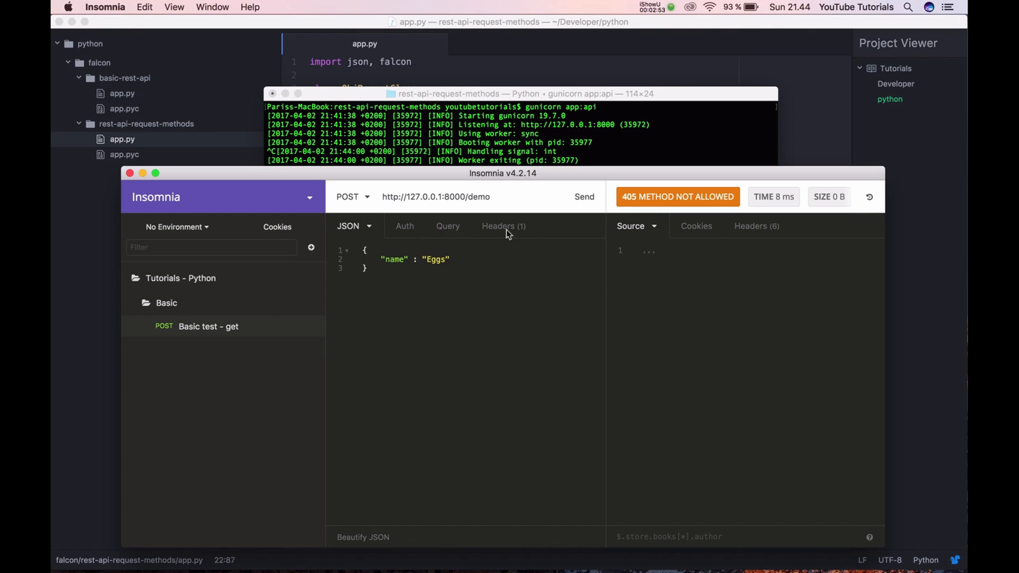
text(x)
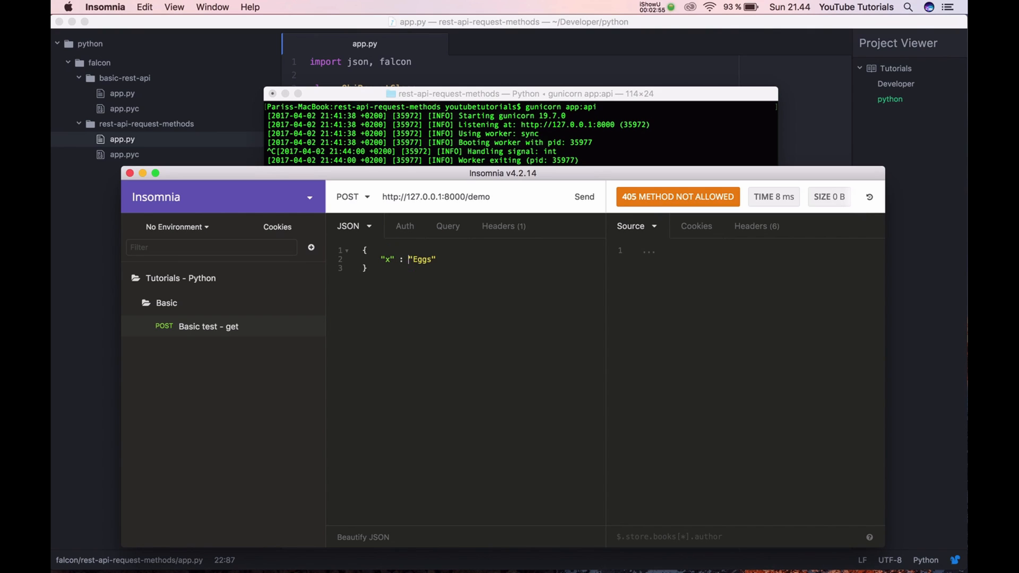
text(100,)
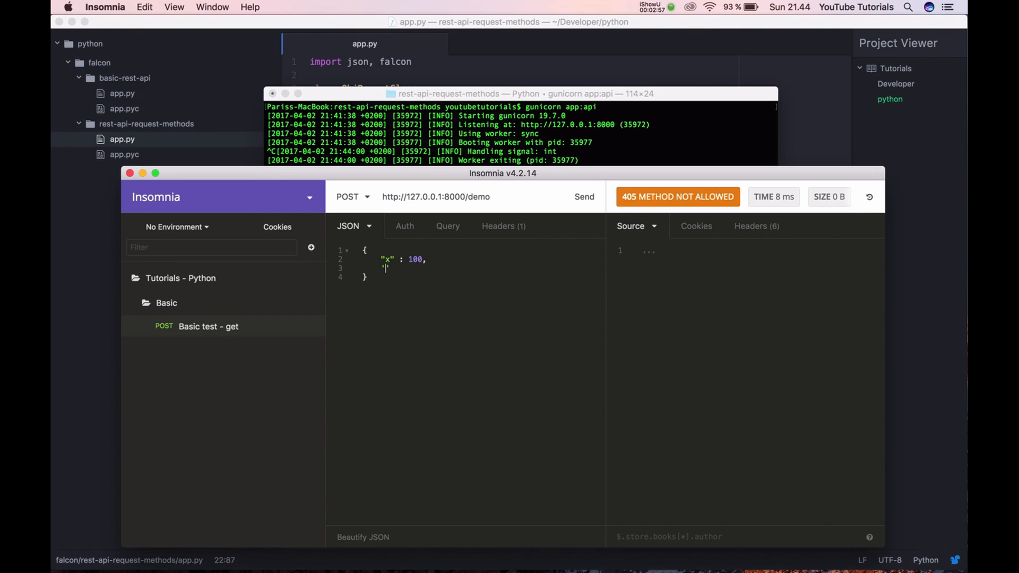
text("y" :)
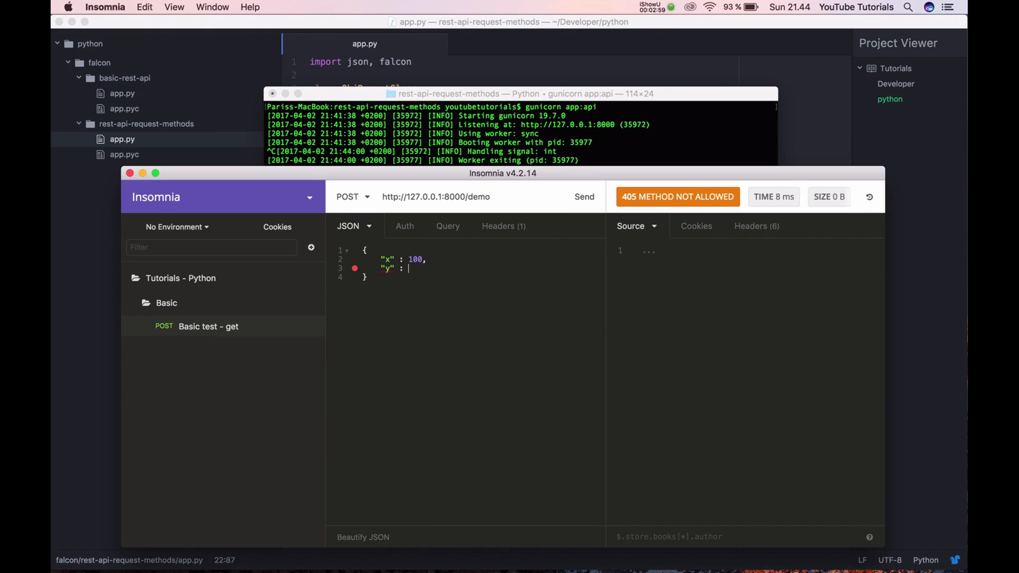
text(200)
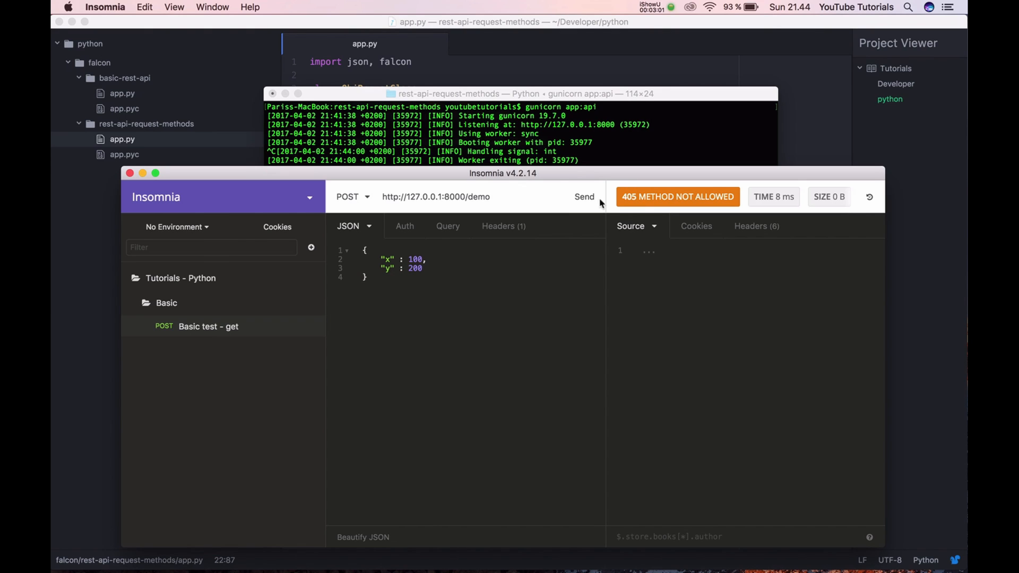
click(583, 197)
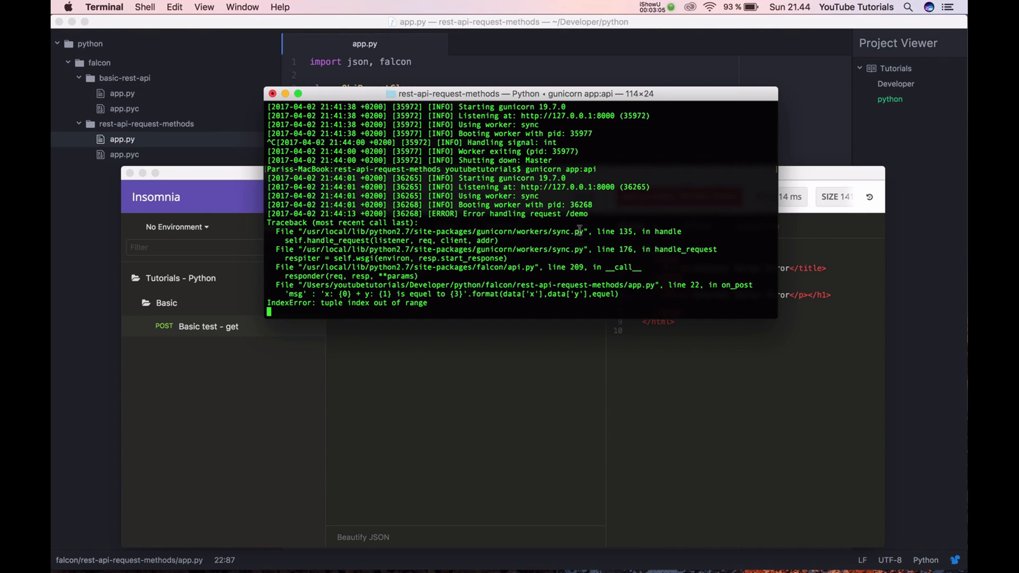
mouse_move(597, 311)
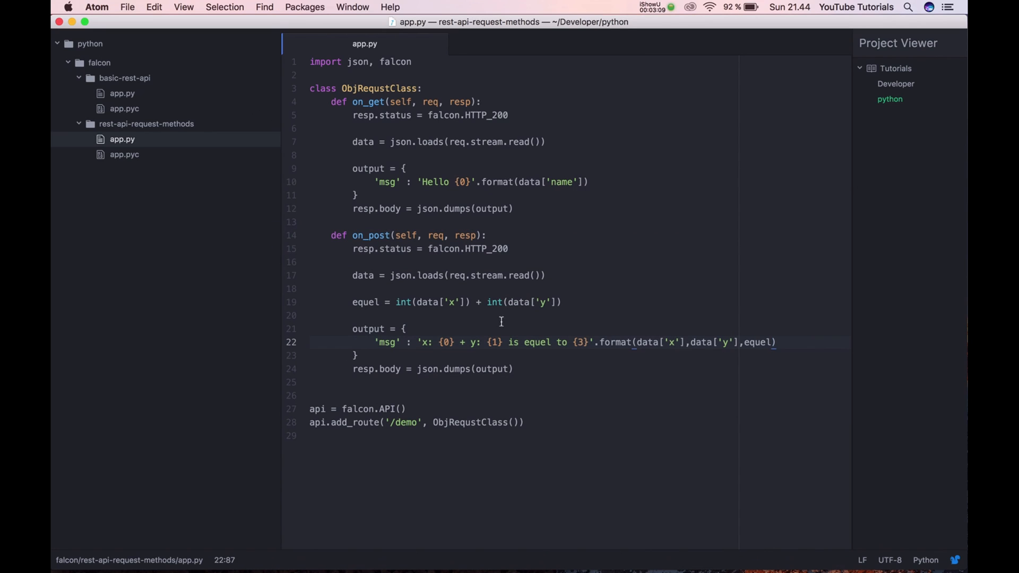
Step: Wrap the message's format arguments in str() in app.py
text(str()
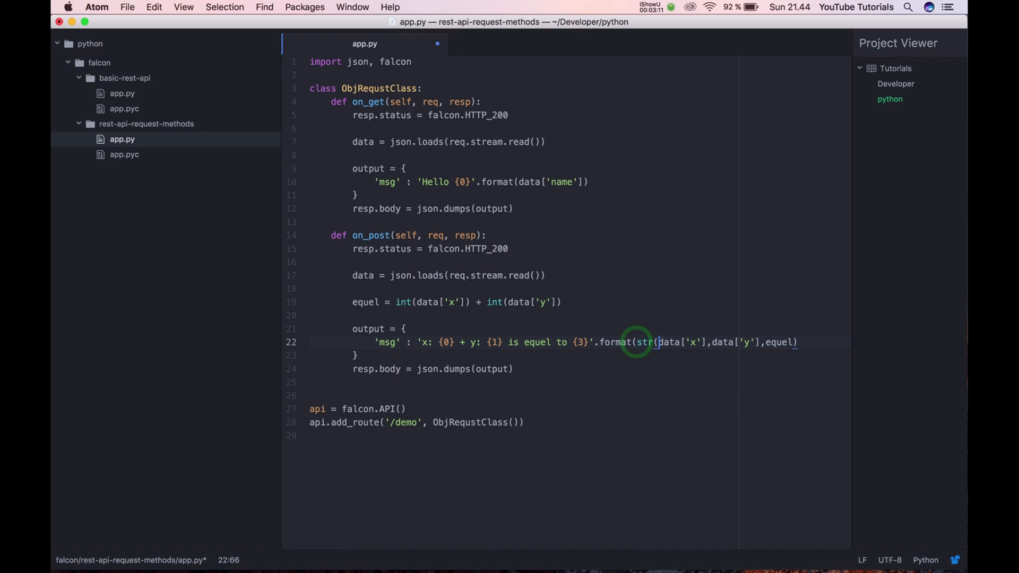
text())
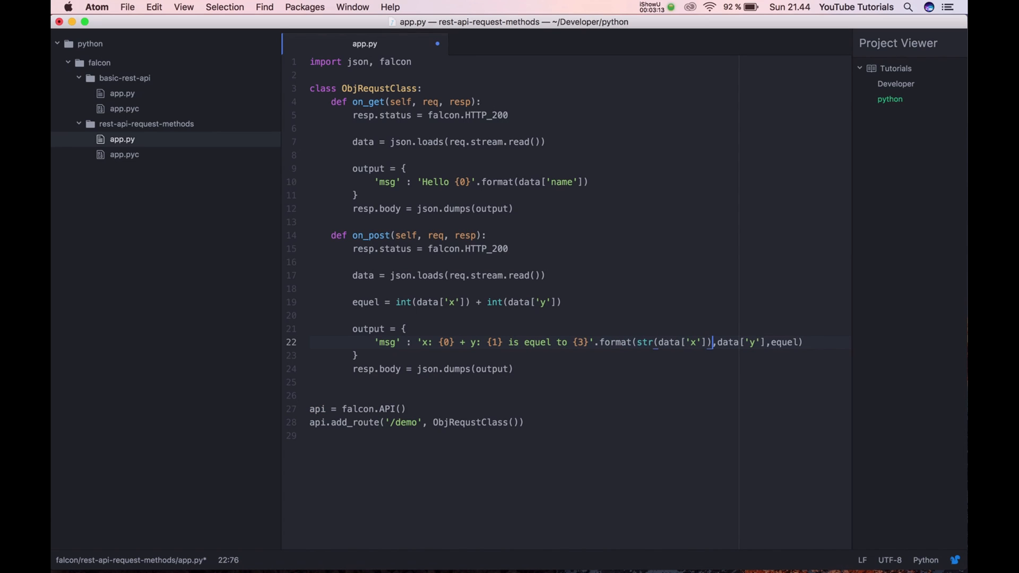
text(str()
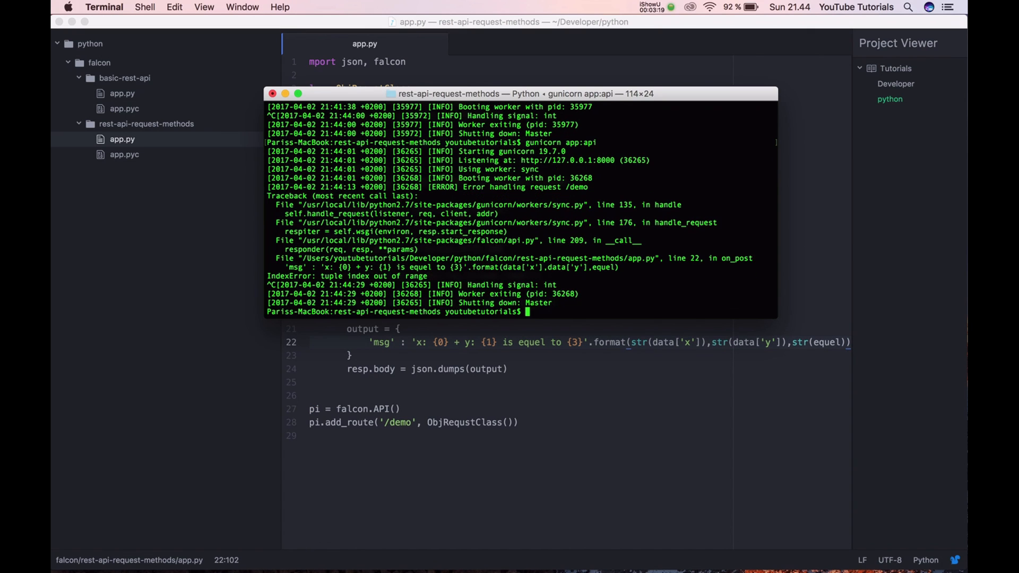
Step: Restart gunicorn and resend the POST, still getting IndexError: tuple index out of range
key(cmd+tab)
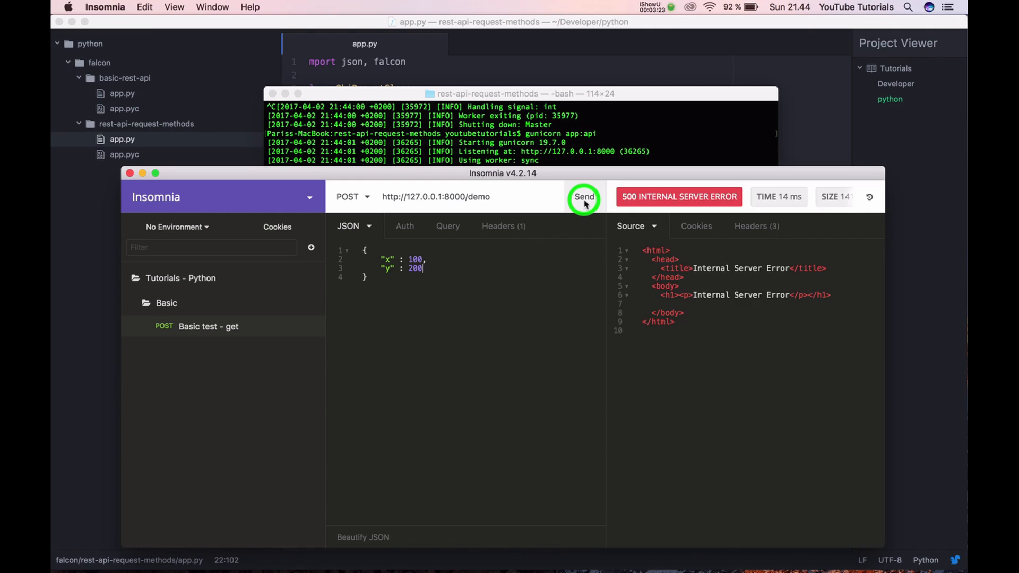
click(584, 196)
text(gunicorn app:api)
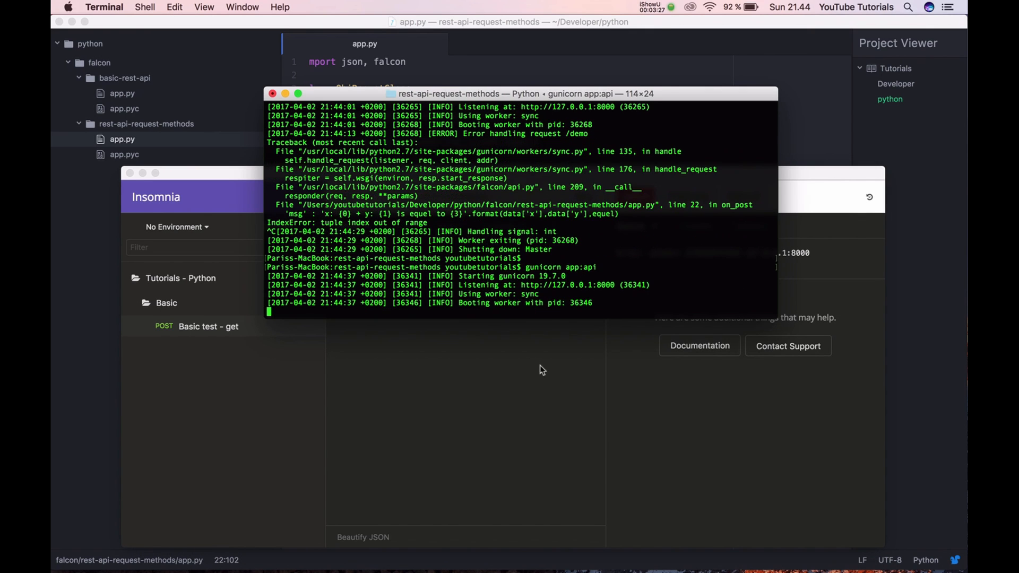
click(584, 196)
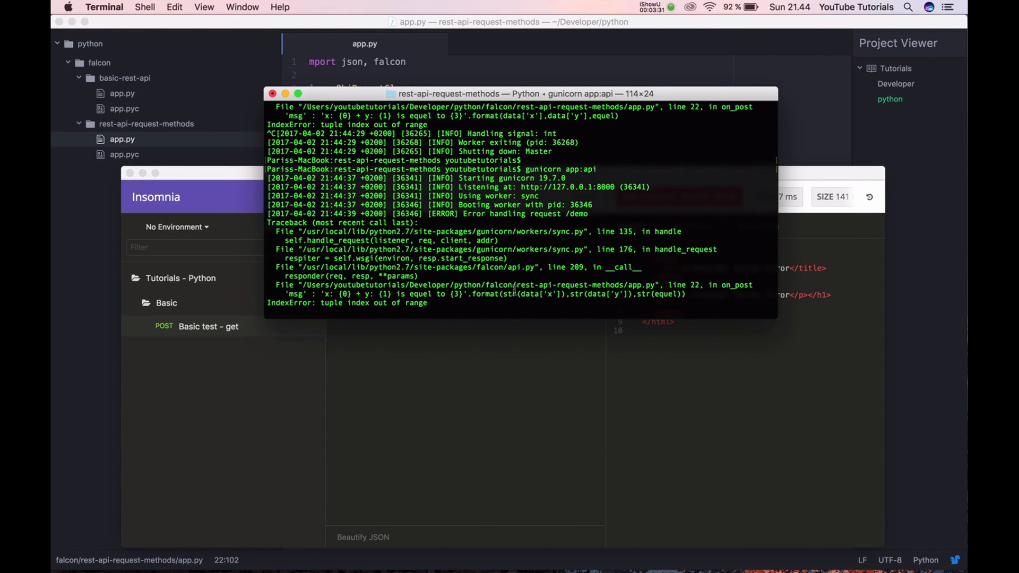
mouse_move(718, 297)
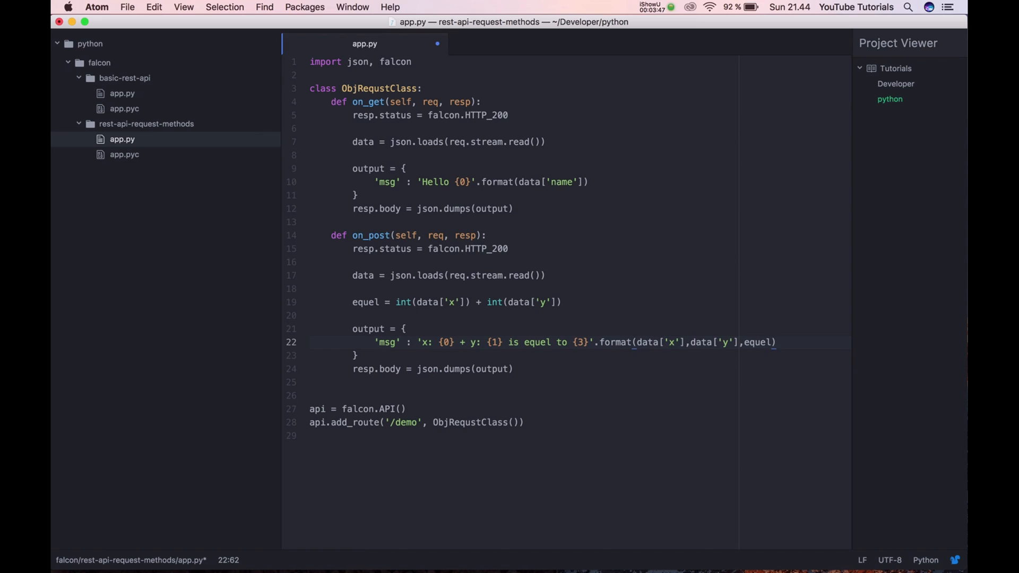
Step: Pass x=data['x'], y=data['y'], e=equel to format, with {x} and {y} placeholders
text(x=)
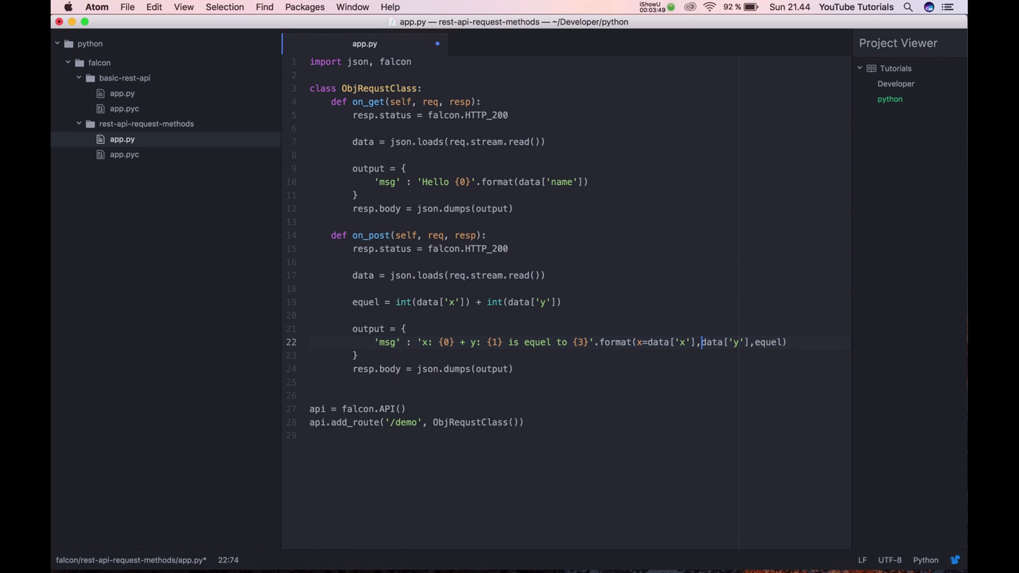
text(y=)
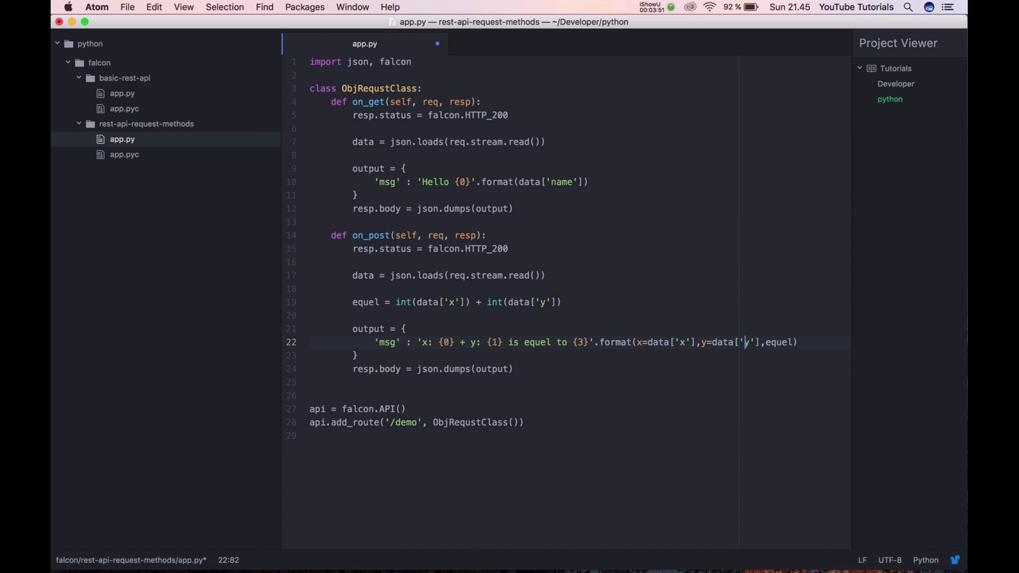
text(e=e)
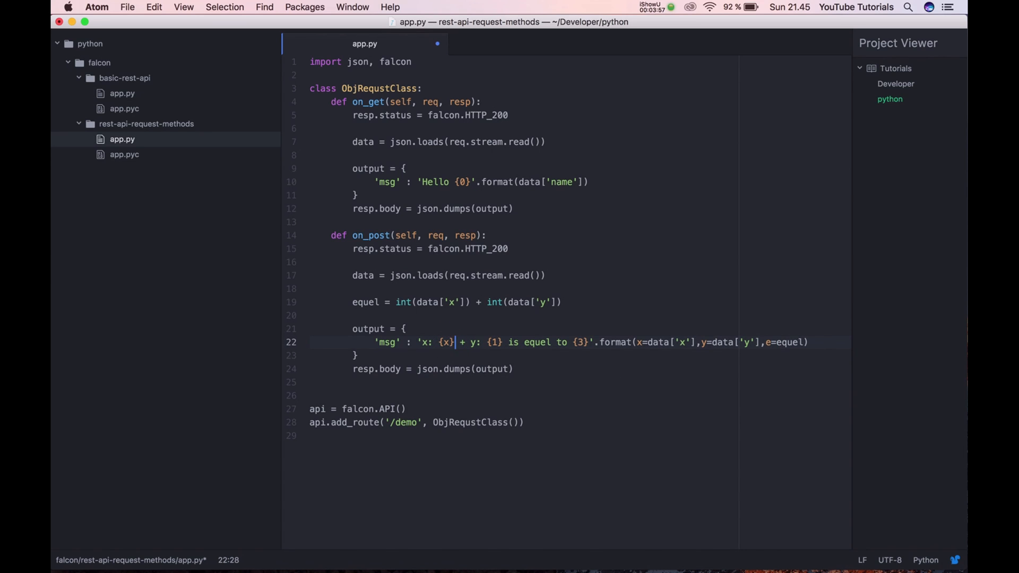
text(y)
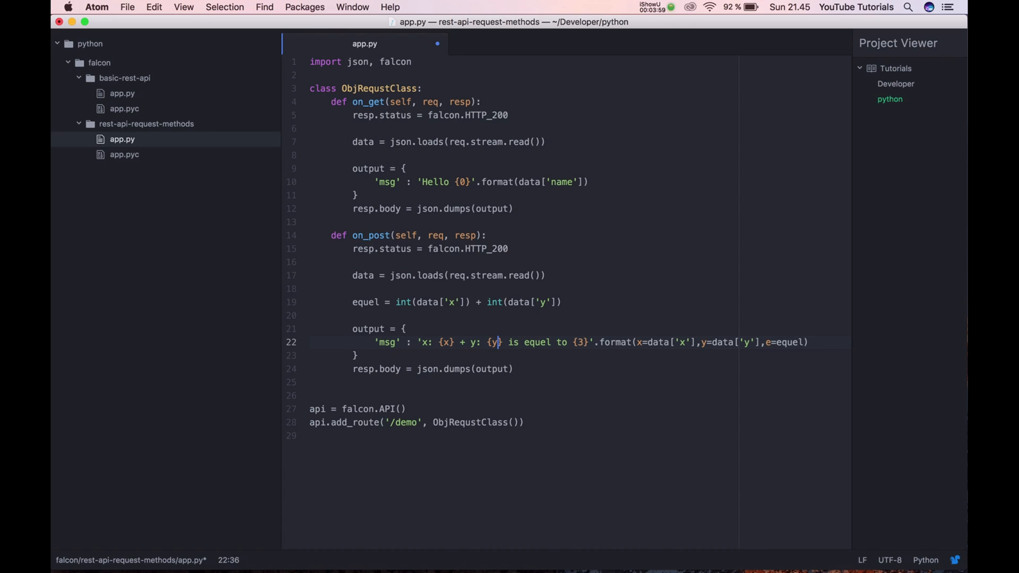
text(e)
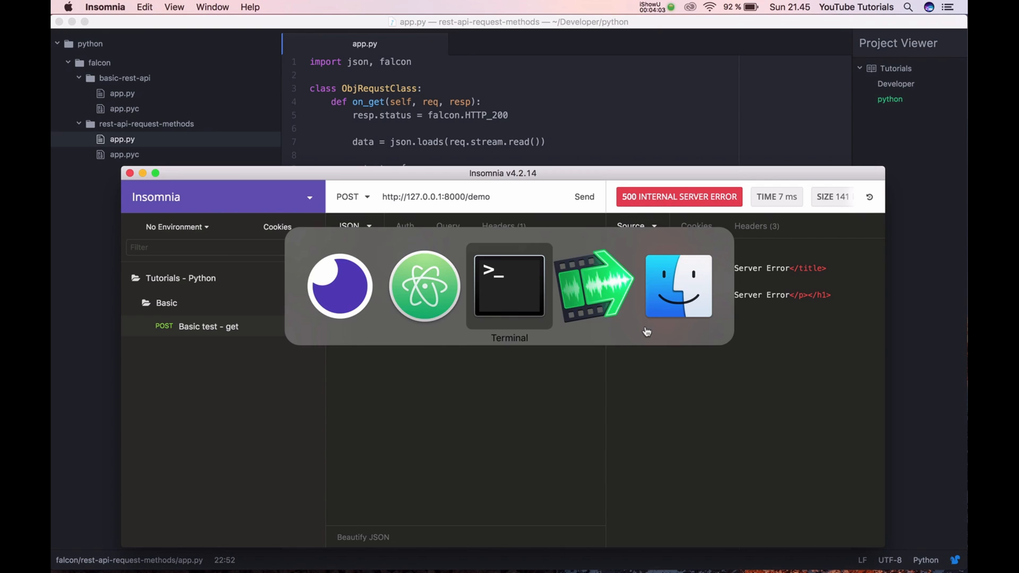
Step: Send the POST request with x 100 and y 200 to /demo, getting sum 300
click(509, 286)
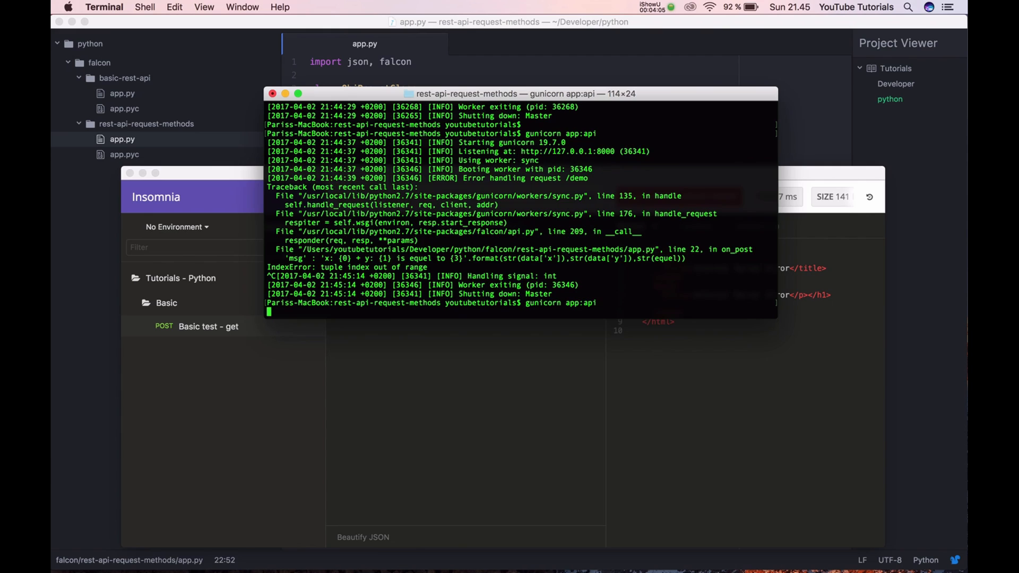
click(582, 197)
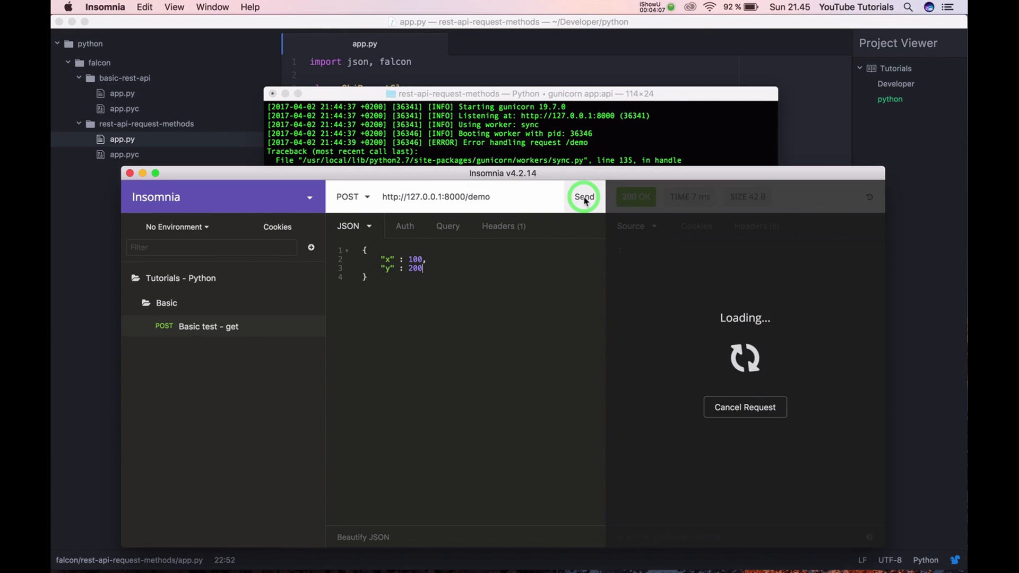
click(583, 197)
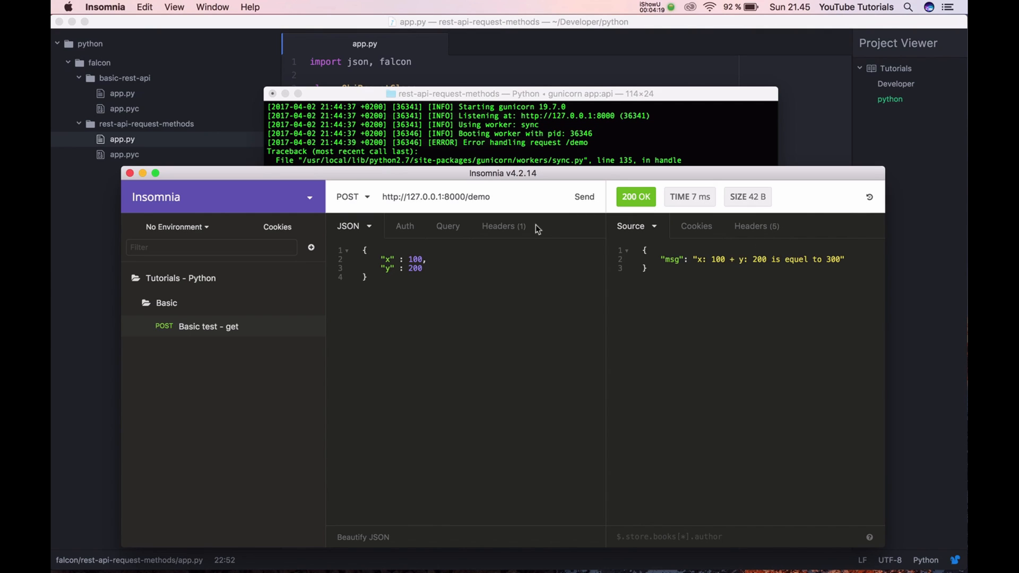
Step: Change the JSON body to x 1 and y 9 and resend, getting sum 10
text(9)
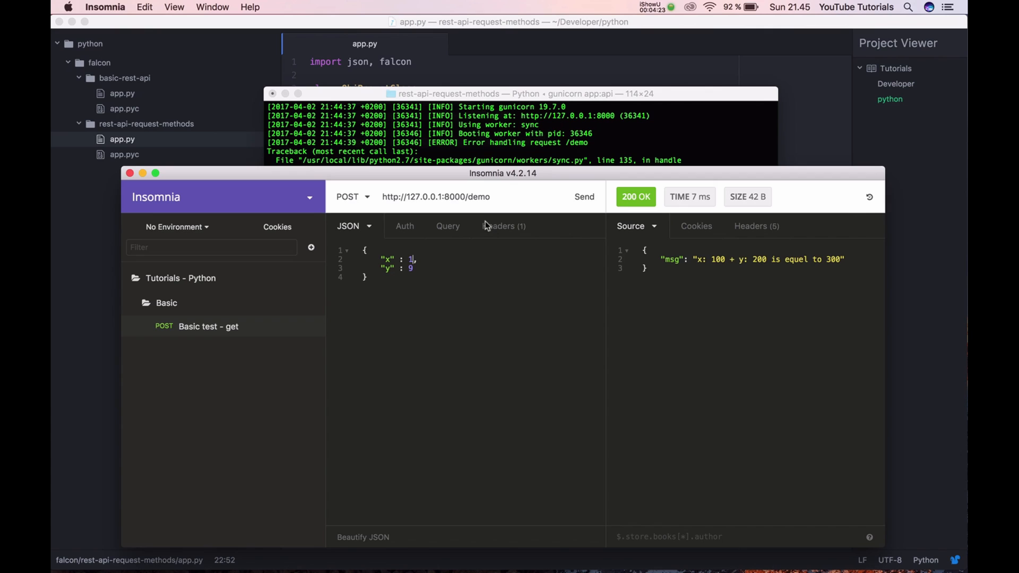
click(583, 196)
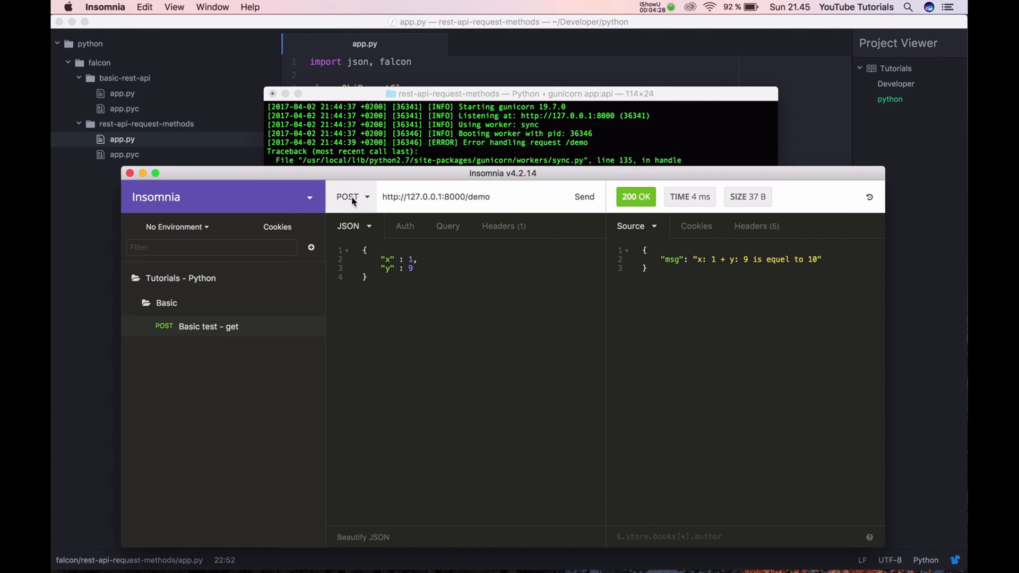
click(351, 197)
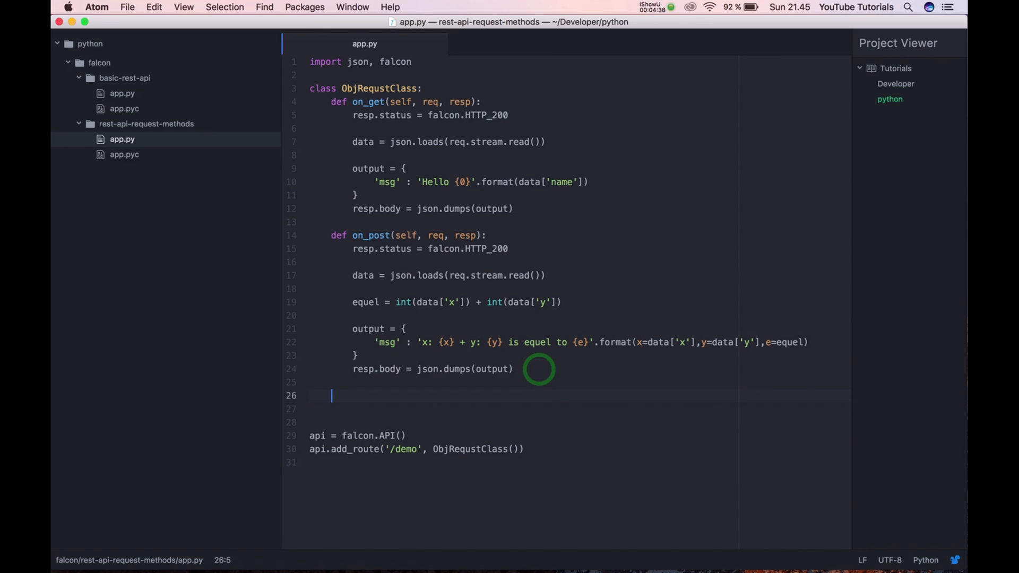
Step: Write def on_put(self, req, resp) returning 200 and 'not supported for now - sorry :('
text(def)
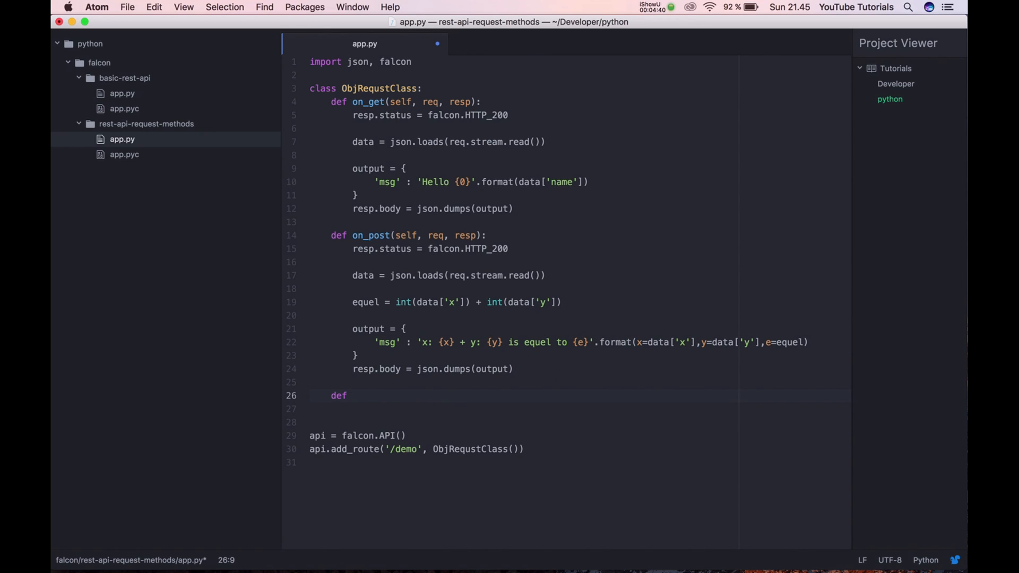
text(on_put())
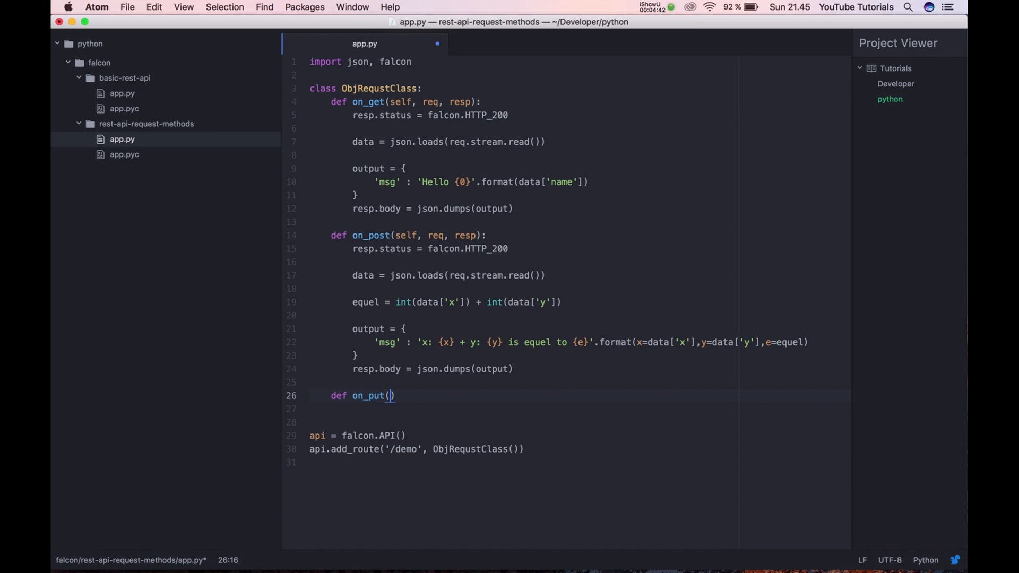
text(self, req)
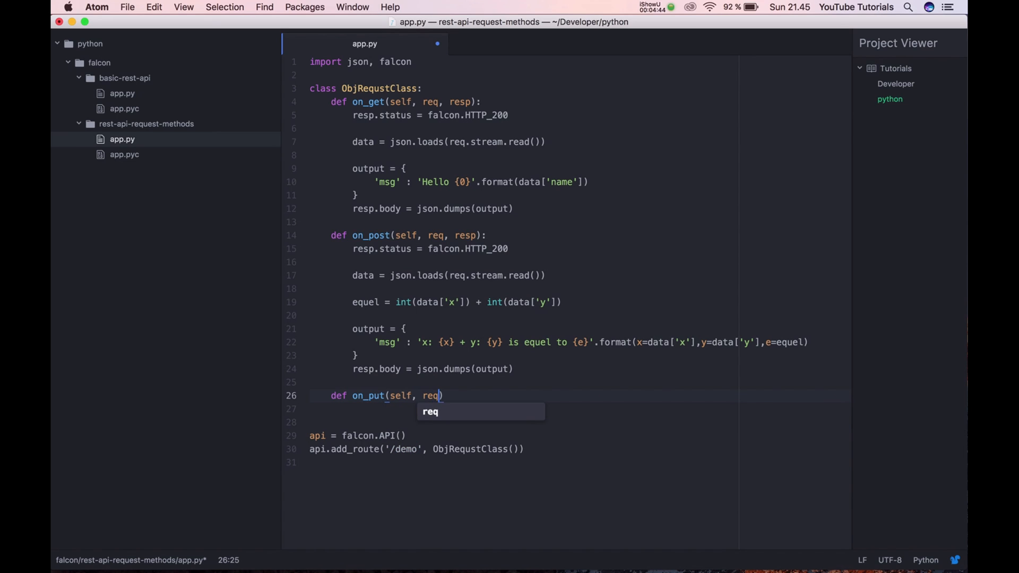
text(, resp)
text('msg' : 'not s)
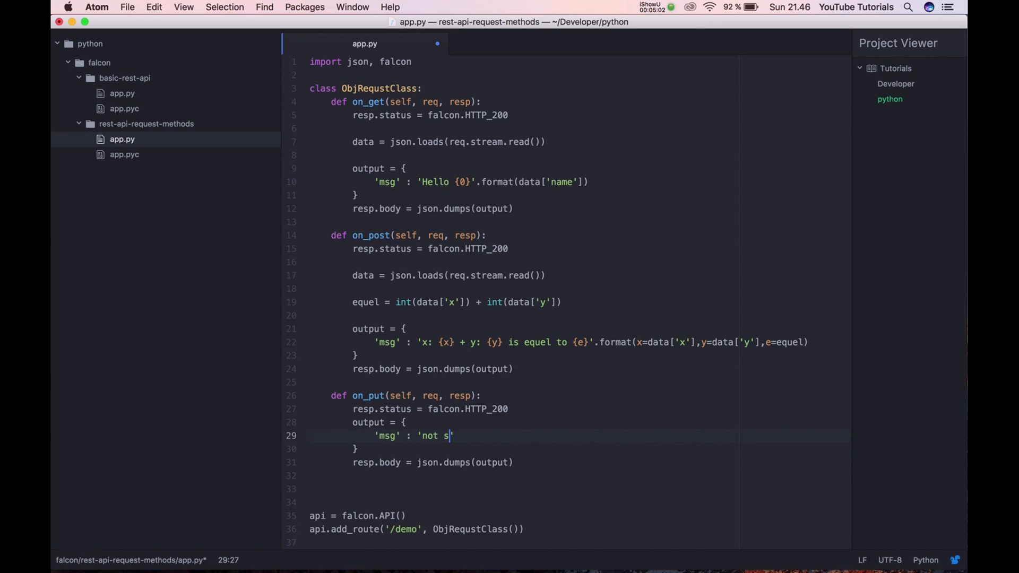
text(upported for now')
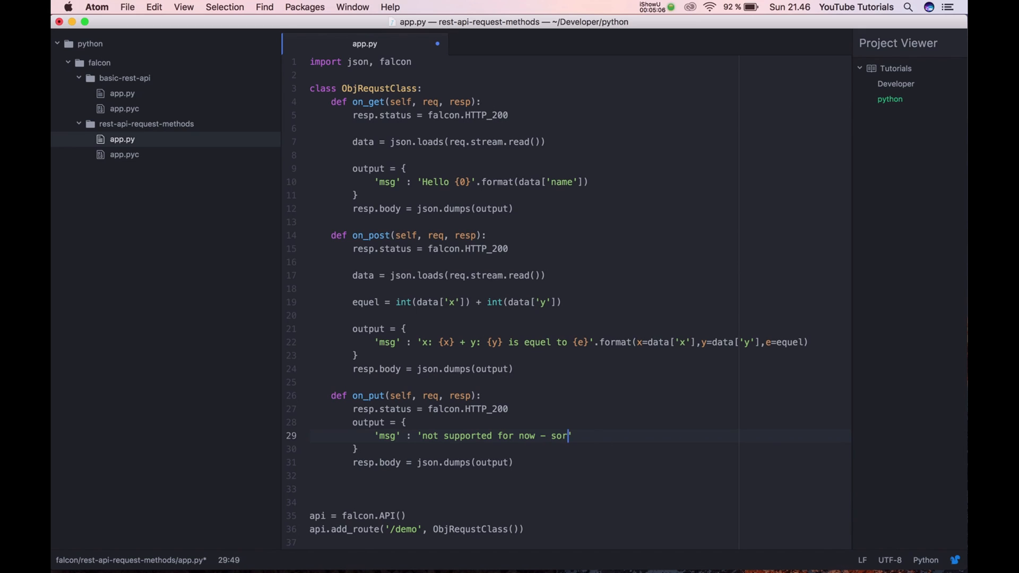
text(ry :()
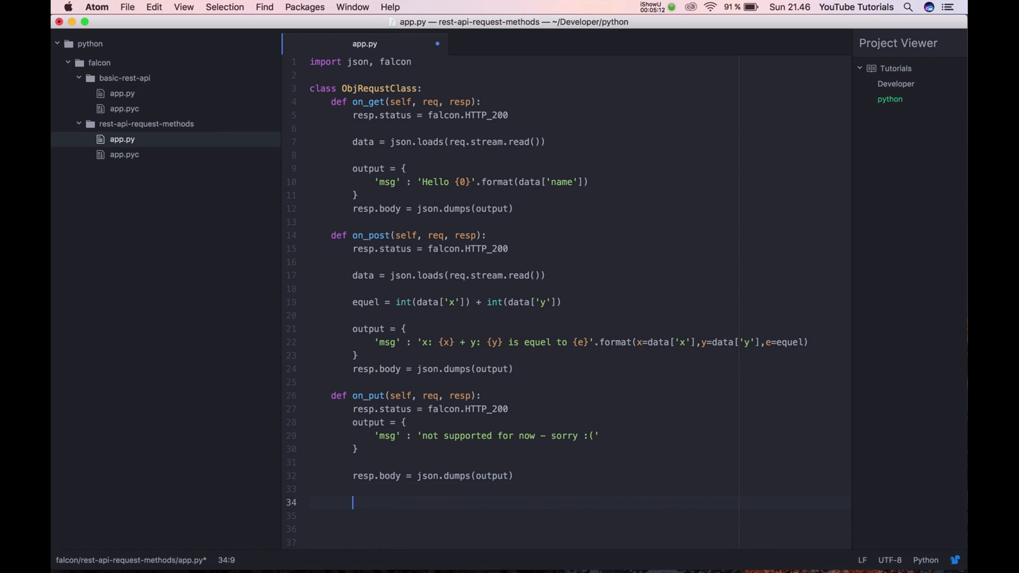
Step: Write def on_delete(self, req, resp) returning 'delete is not supported for now - sorry :('
text(def)
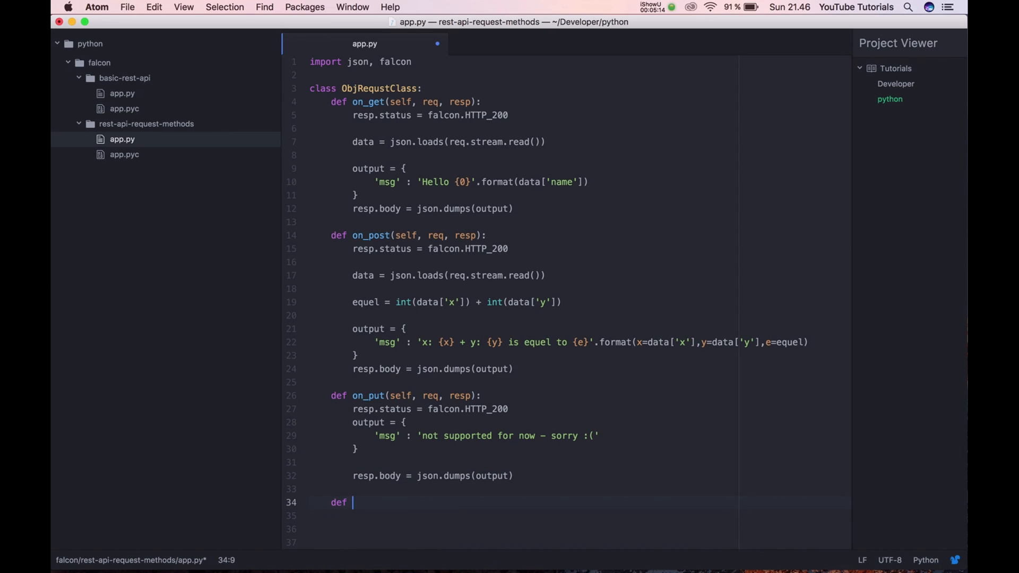
text(on_delete)
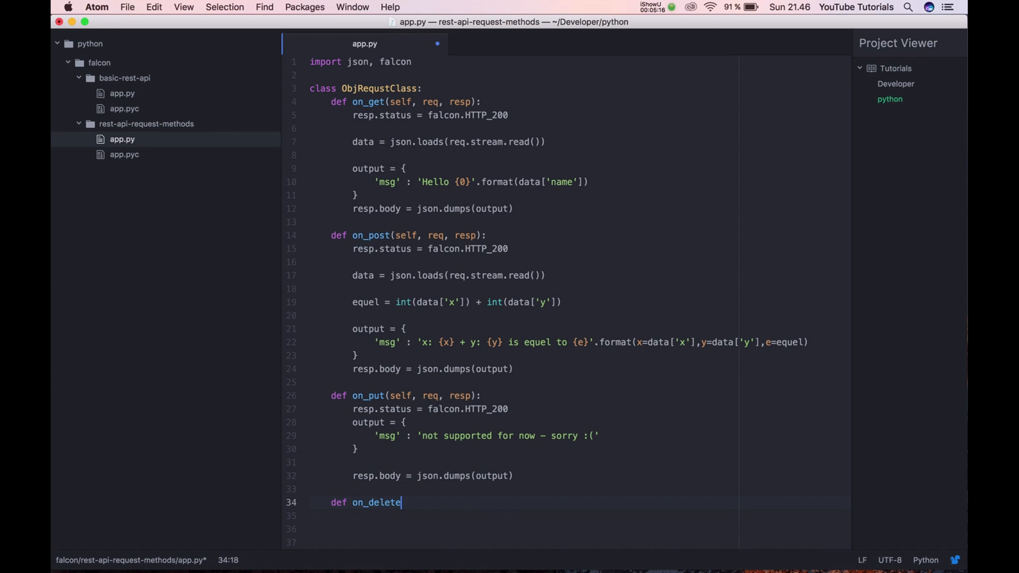
text((self, req)
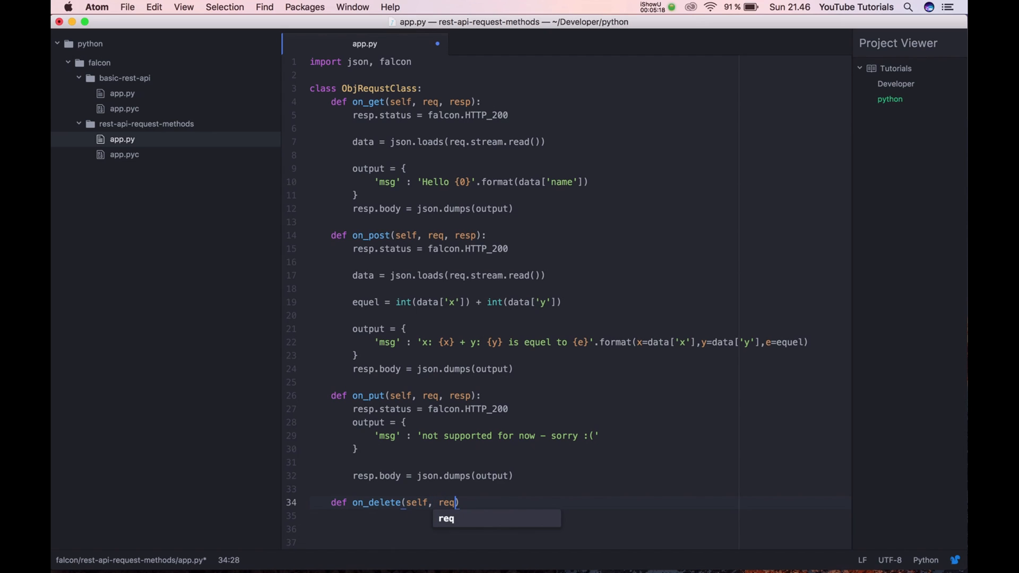
text(, resp))
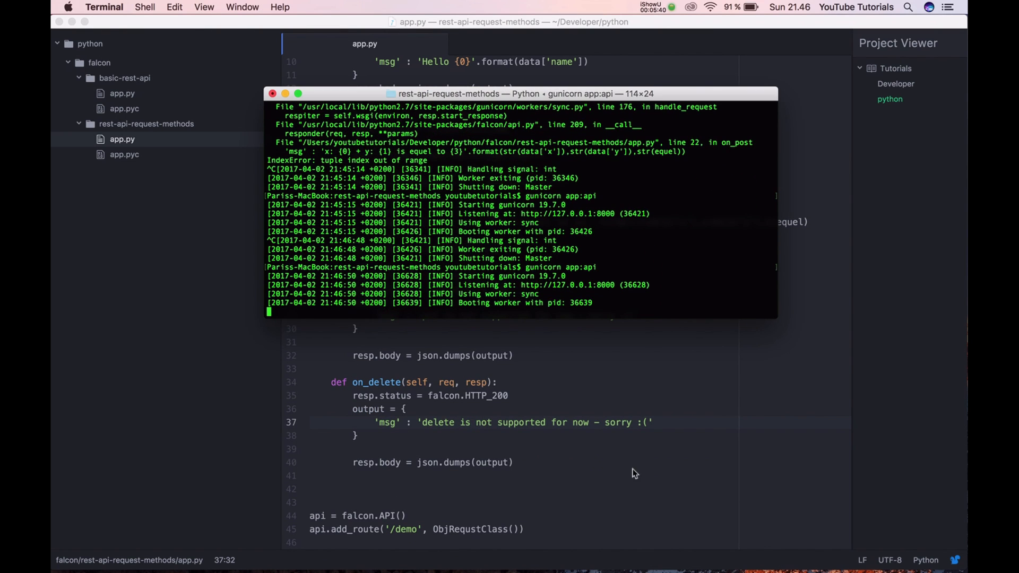
Step: Send the /demo request as PUT, receiving the put-not-supported message
click(353, 197)
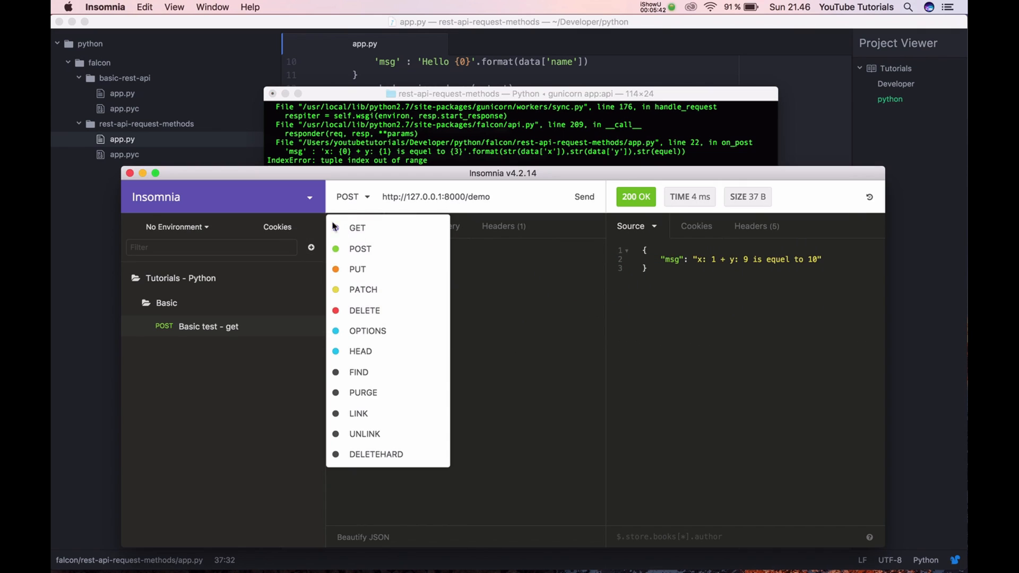
click(357, 269)
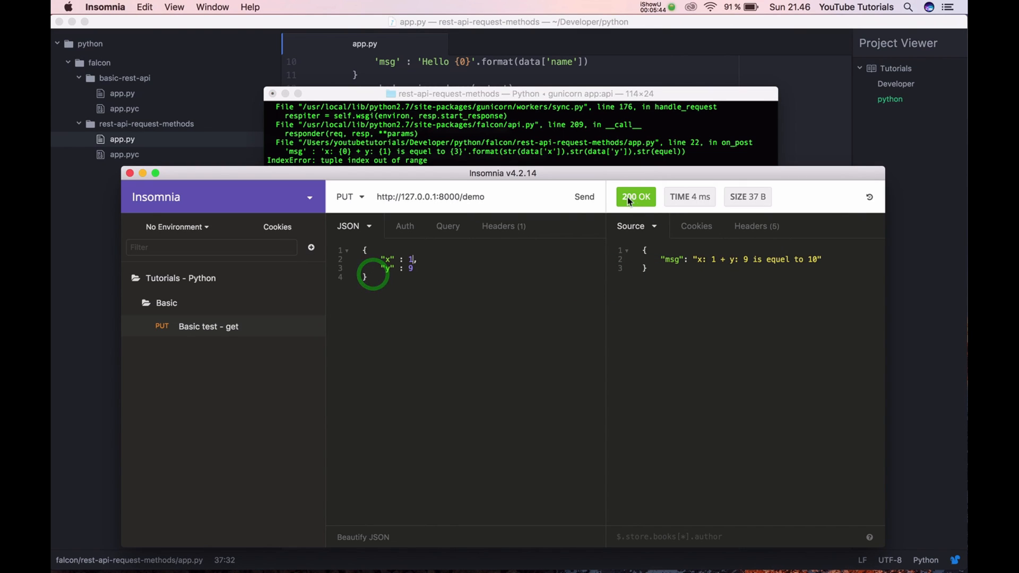
click(584, 197)
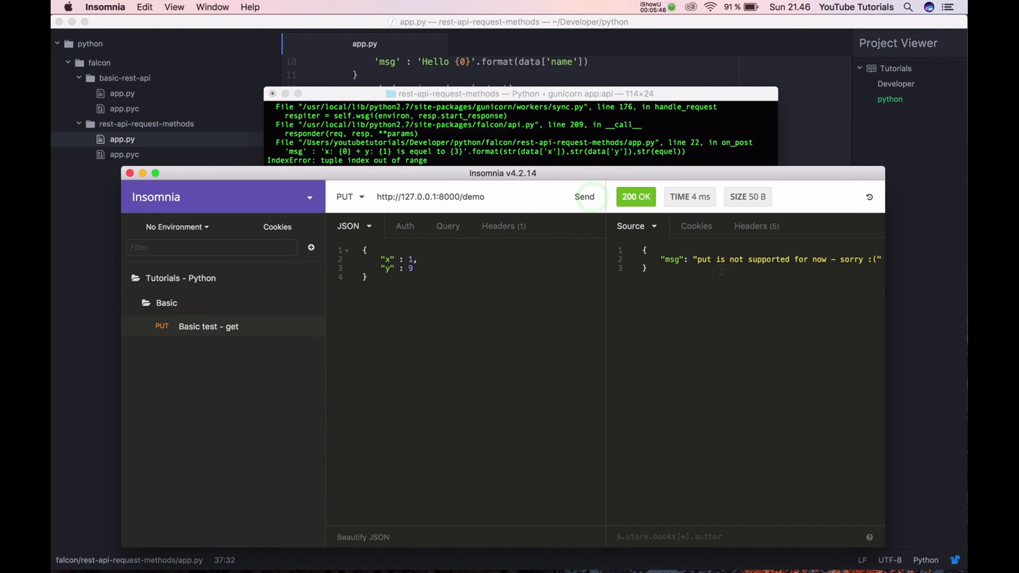
Step: Send the /demo request as DELETE, receiving the delete-not-supported message
click(345, 197)
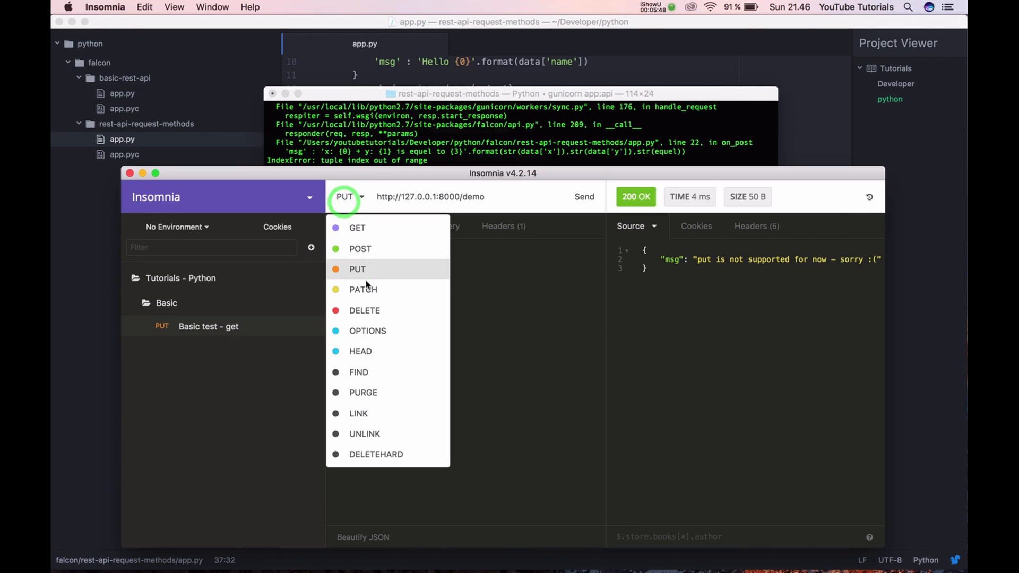
click(365, 310)
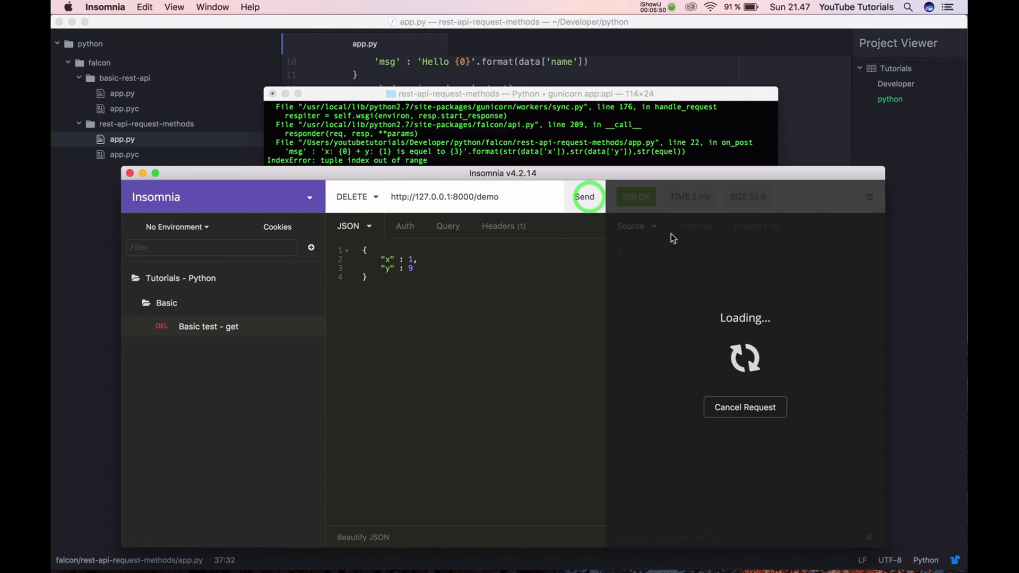
click(584, 196)
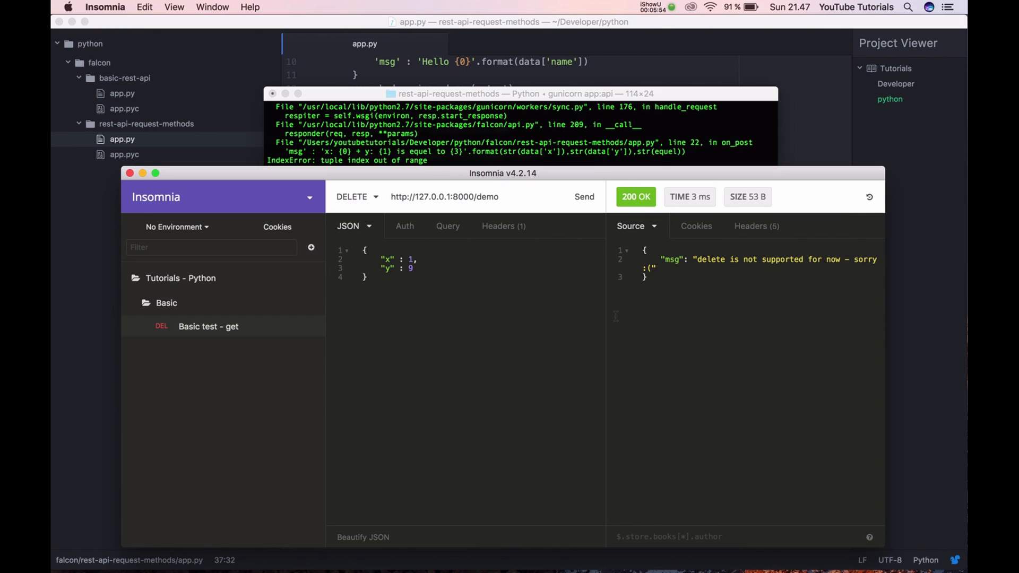
mouse_move(376, 234)
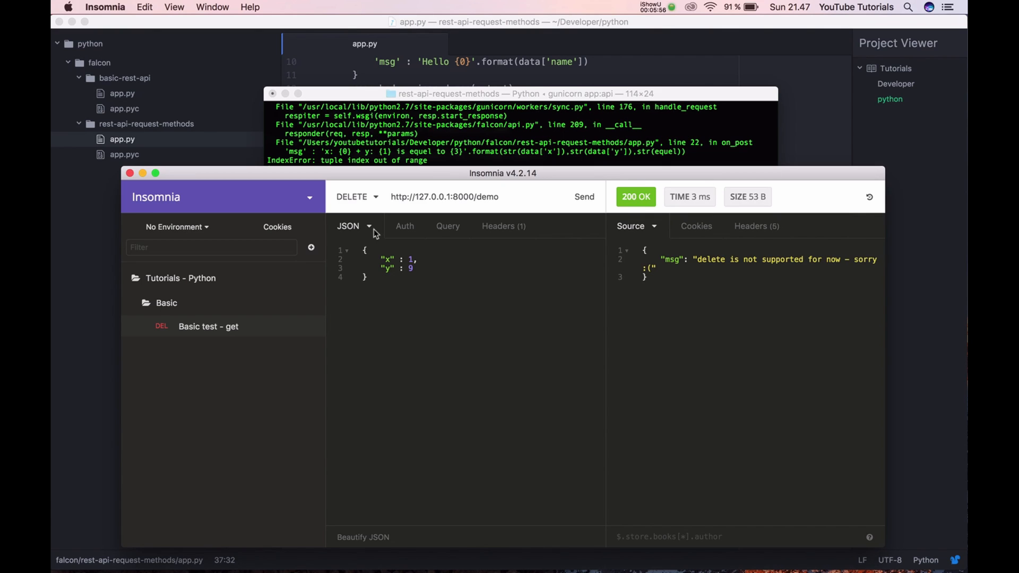
Step: Send /demo as PATCH and get 405 Method Not Allowed with an empty body
click(356, 197)
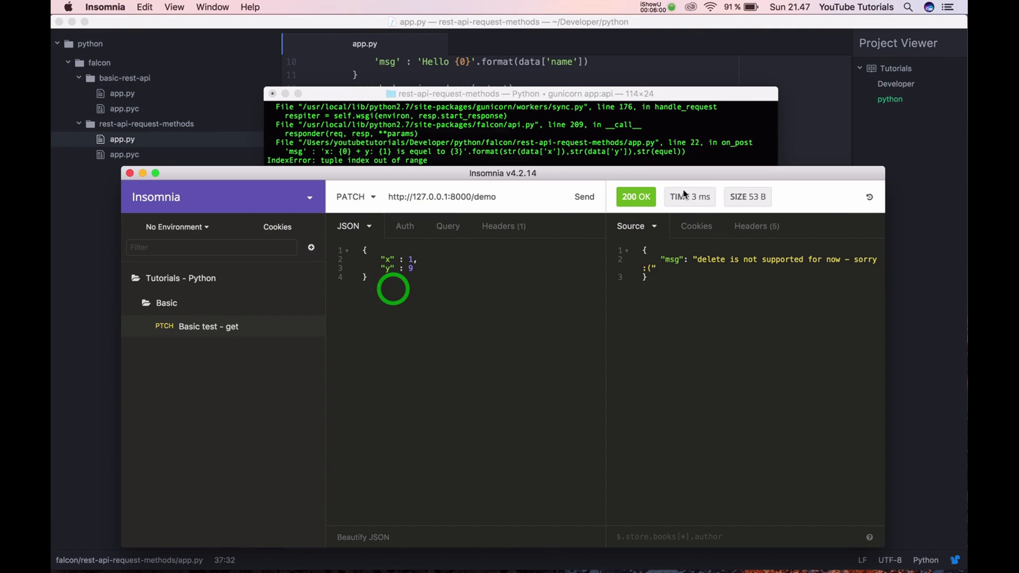
click(584, 196)
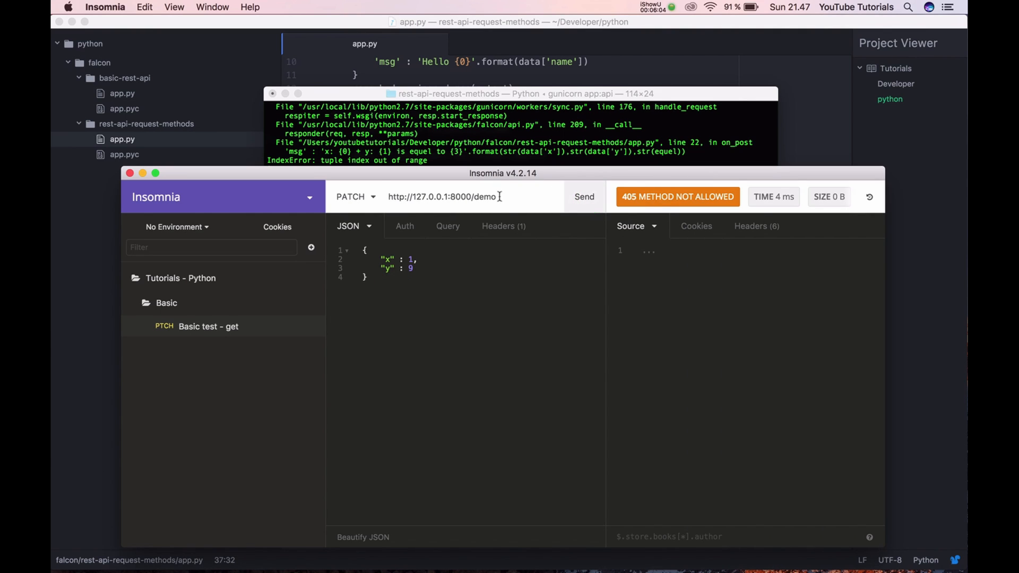
click(354, 196)
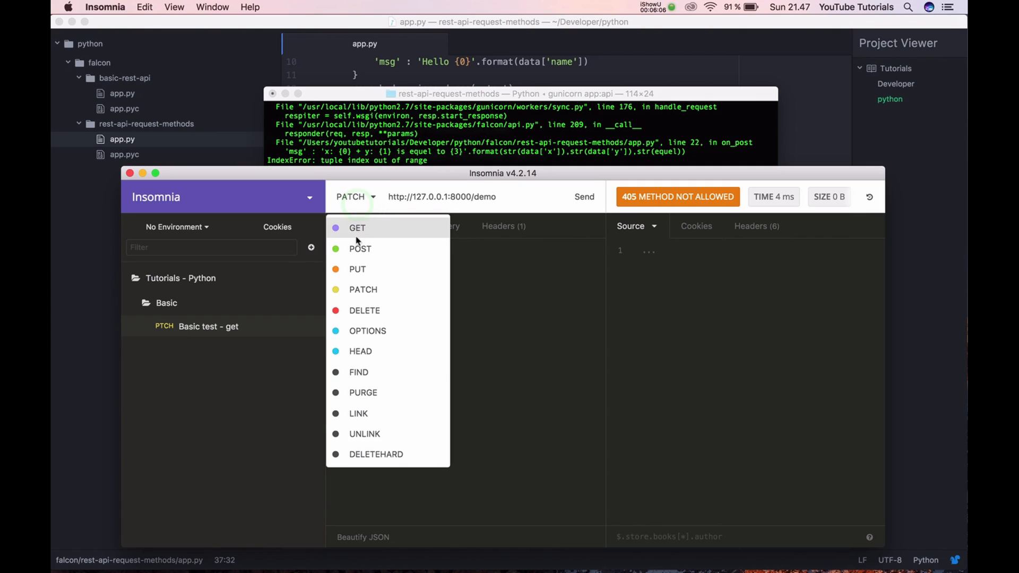